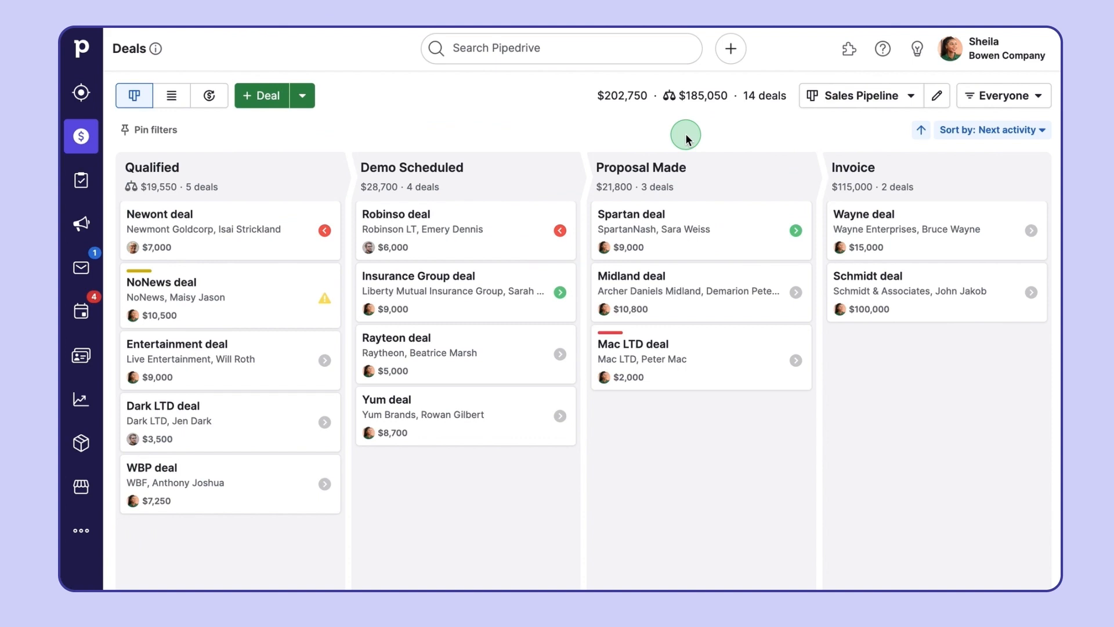
{"action": "mouse_move", "coordinate": [965, 72]}
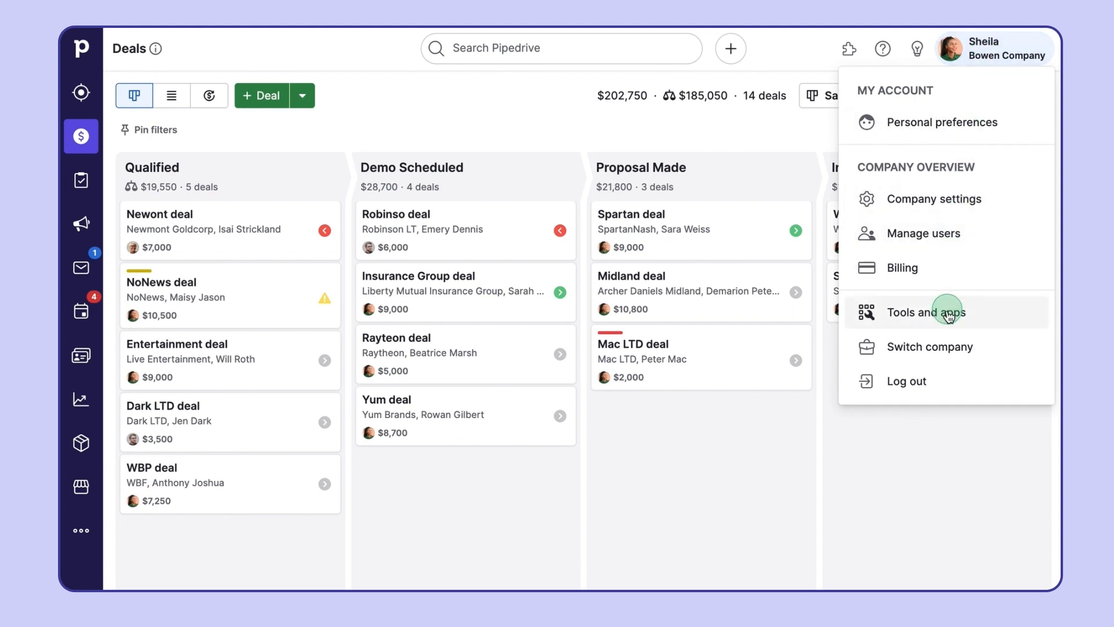
Open the company's Tools and apps settings from the account menu
{"action": "left_click", "coordinate": [926, 312]}
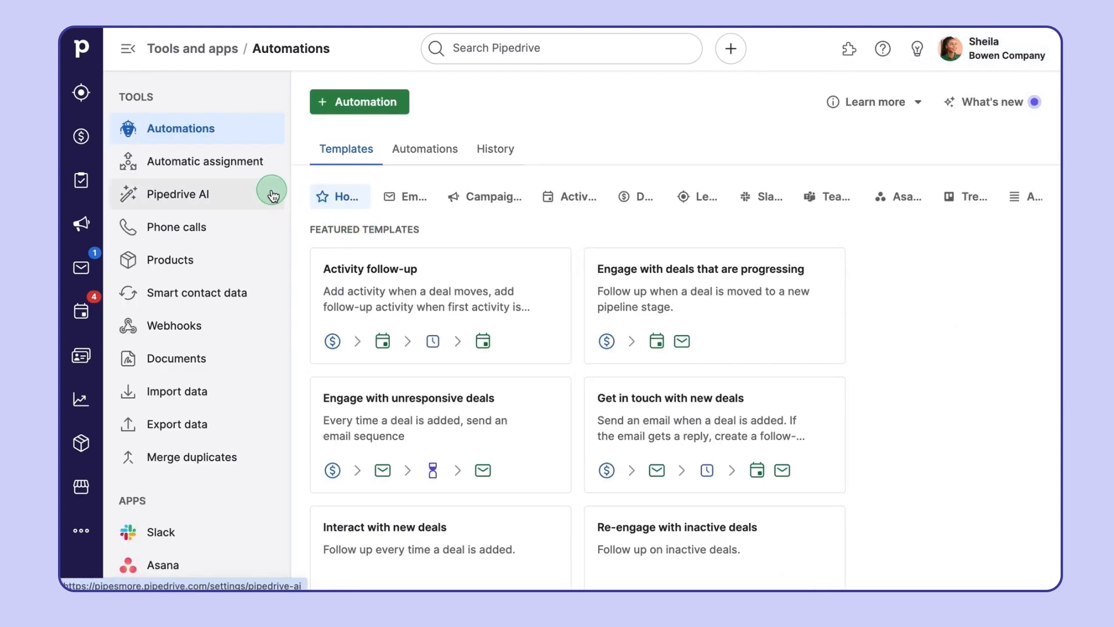
Review the Sales Assistant, app recommendations, marketplace search and email summarization feature details, then return to Deals
{"action": "left_click", "coordinate": [178, 194]}
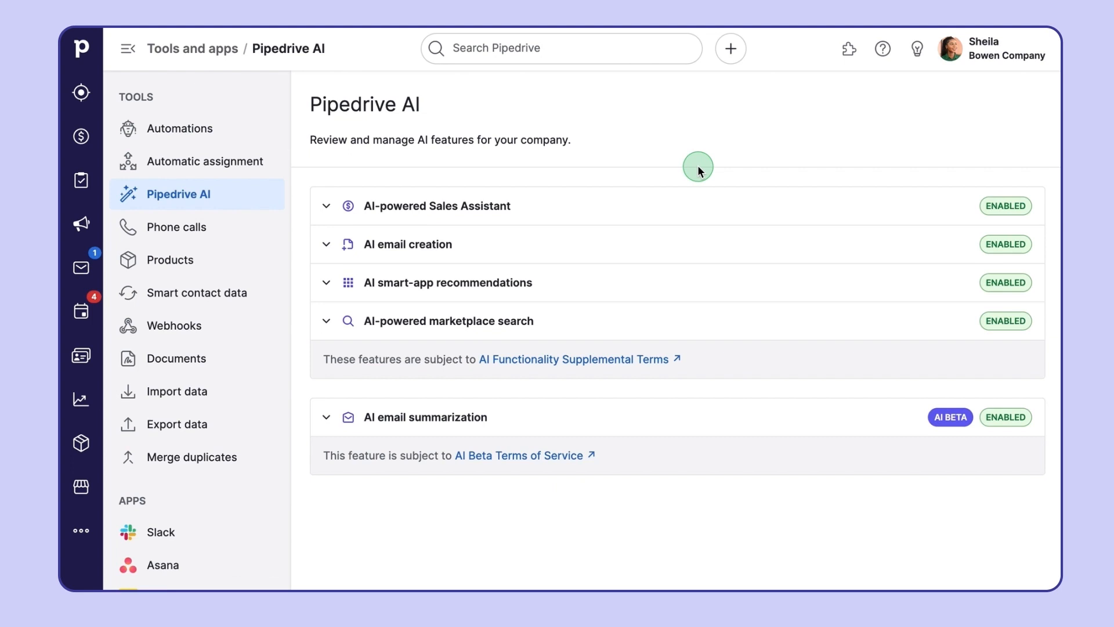
{"action": "mouse_move", "coordinate": [659, 520]}
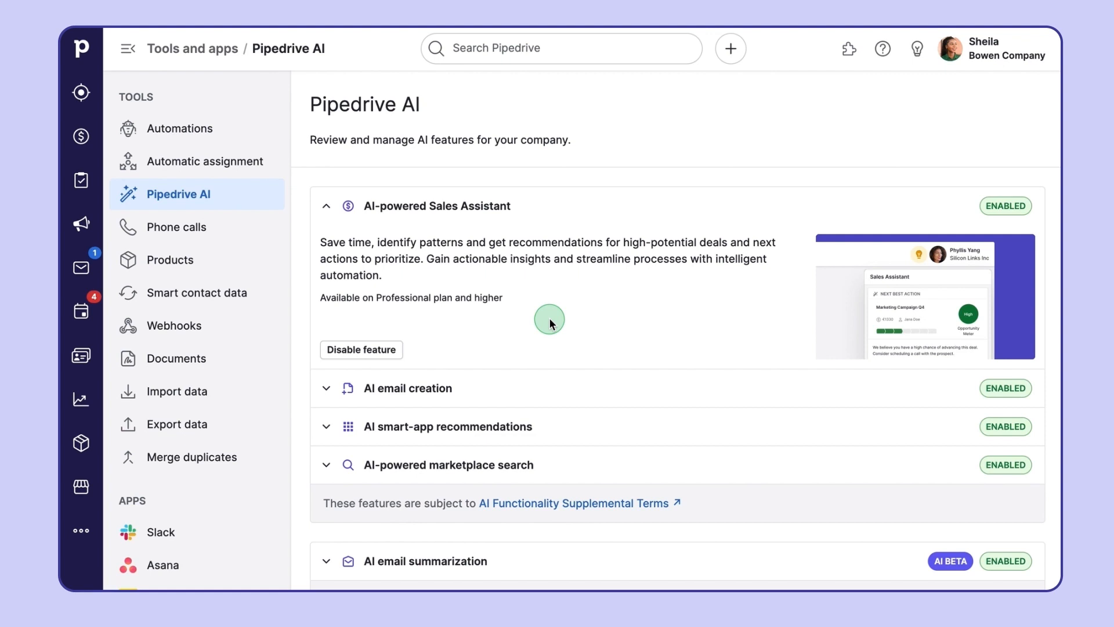
{"action": "left_click", "coordinate": [326, 206]}
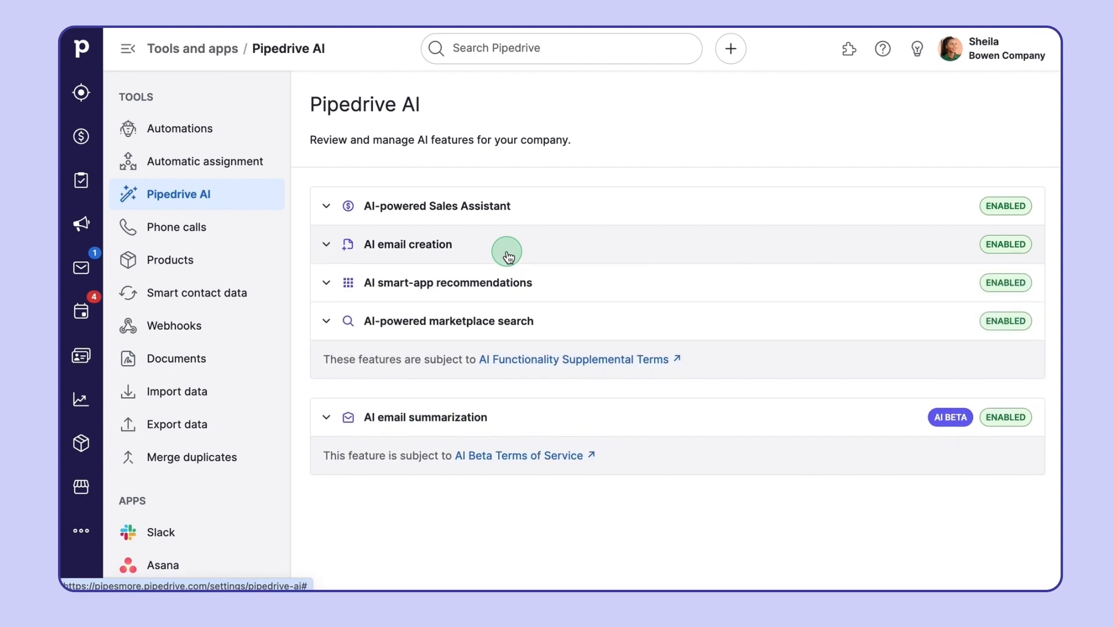
{"action": "mouse_move", "coordinate": [582, 288]}
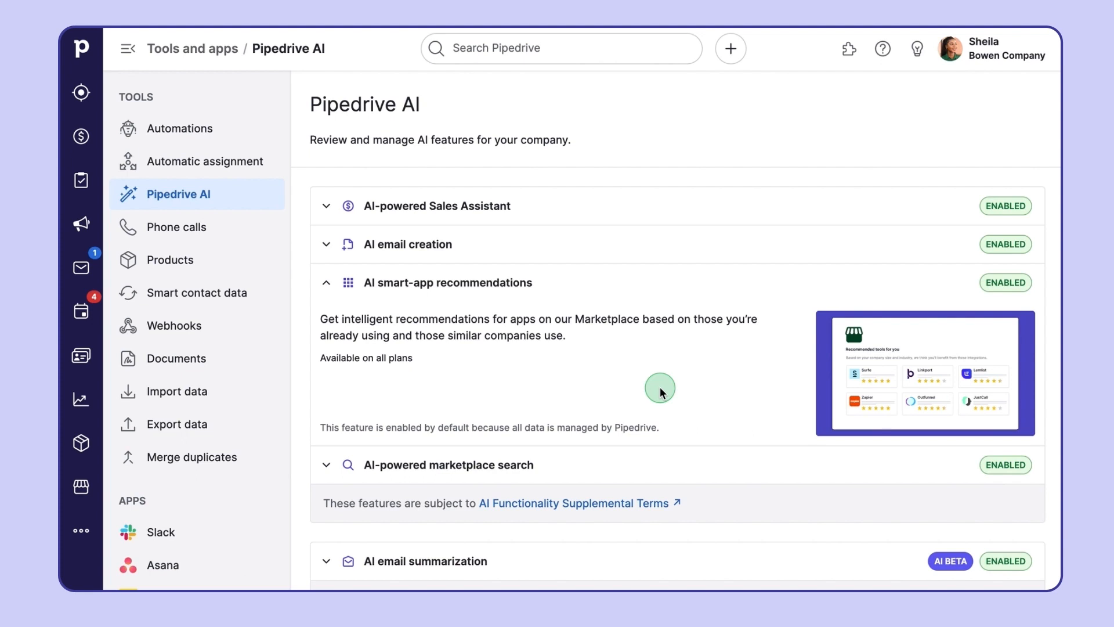
{"action": "mouse_move", "coordinate": [646, 283]}
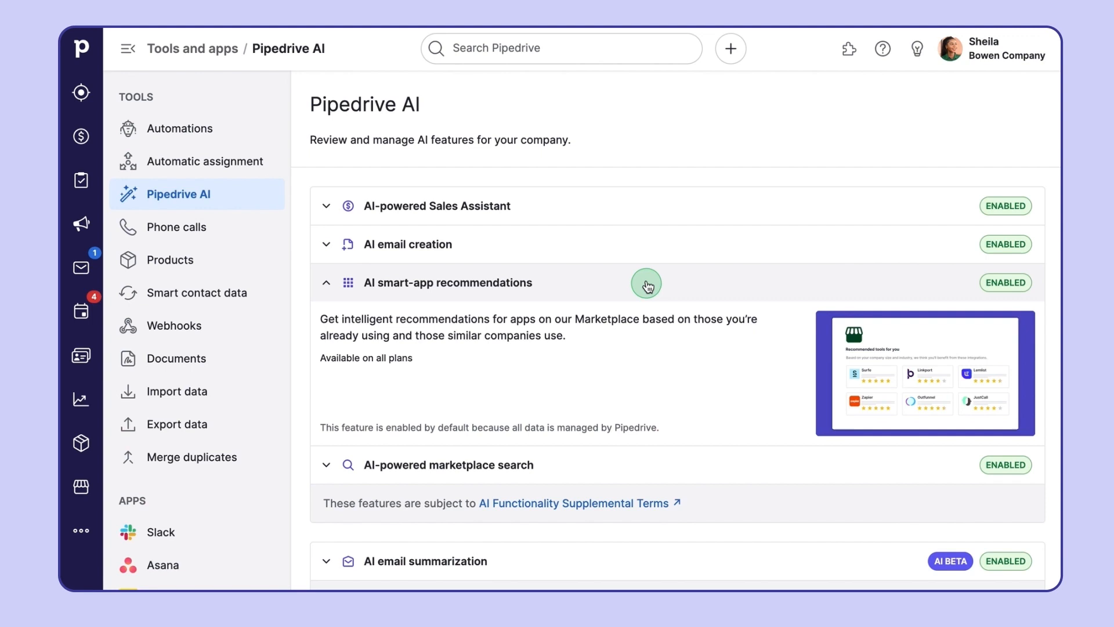
{"action": "left_click", "coordinate": [326, 282]}
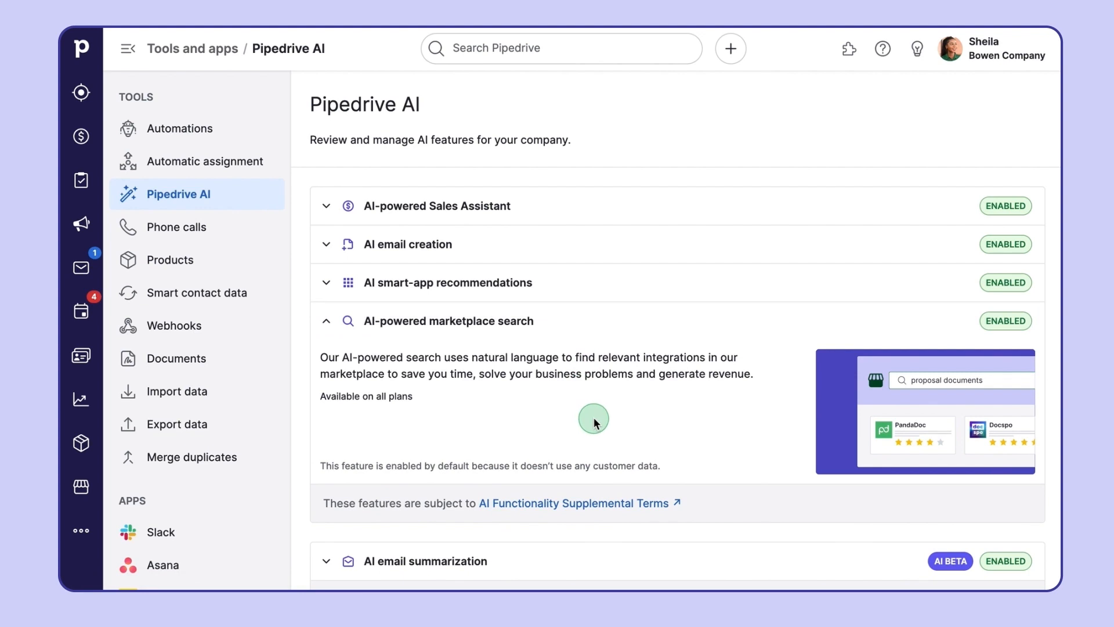
{"action": "mouse_move", "coordinate": [593, 415]}
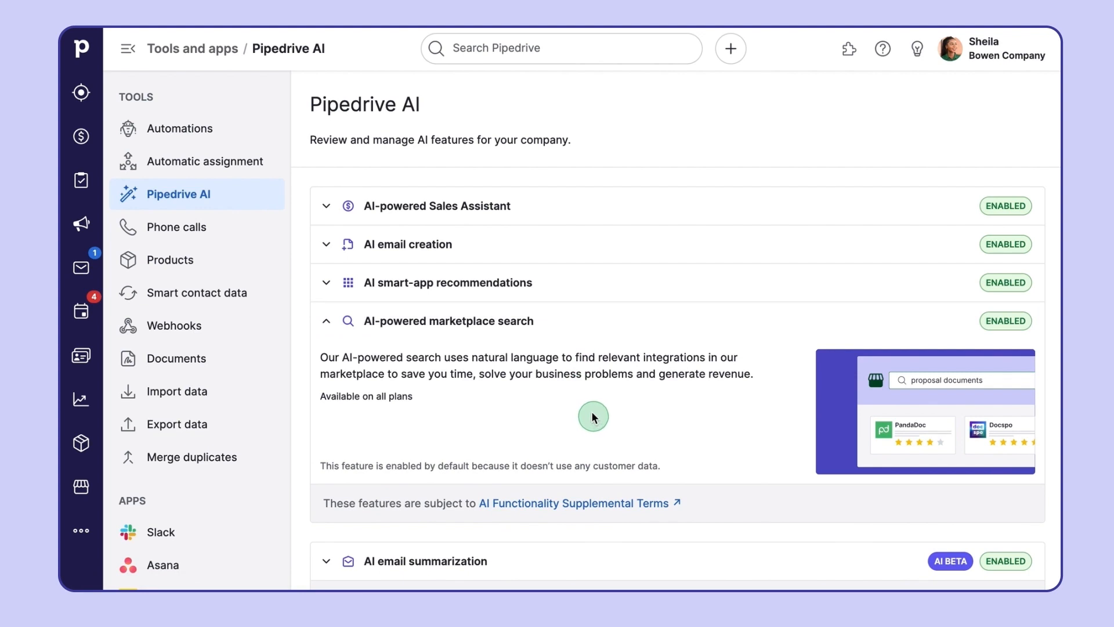
{"action": "left_click", "coordinate": [327, 320]}
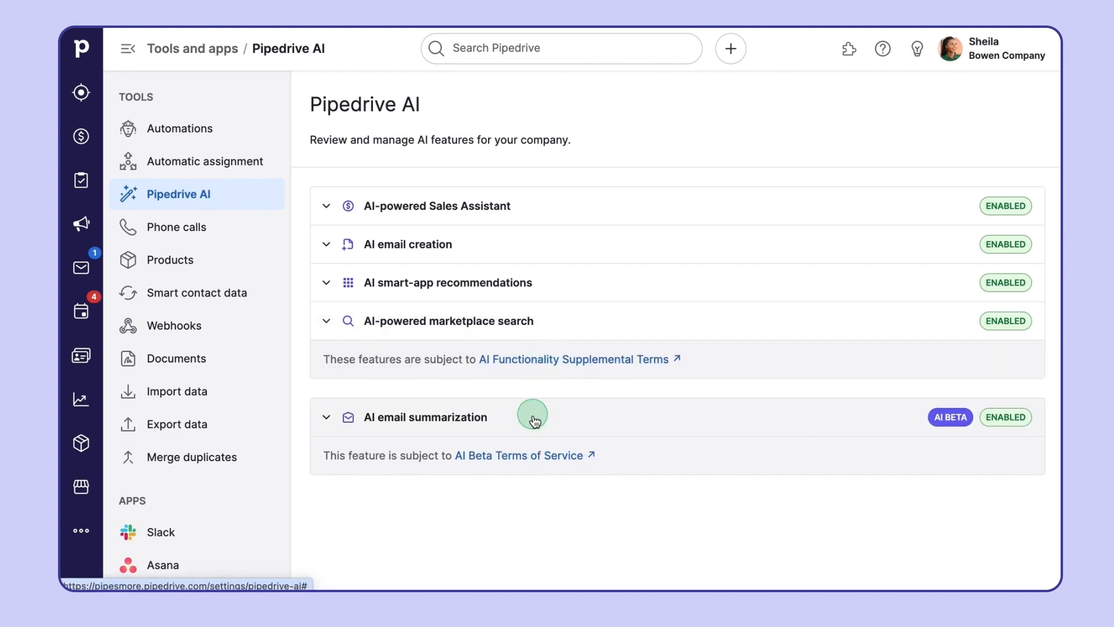
{"action": "left_click", "coordinate": [327, 417]}
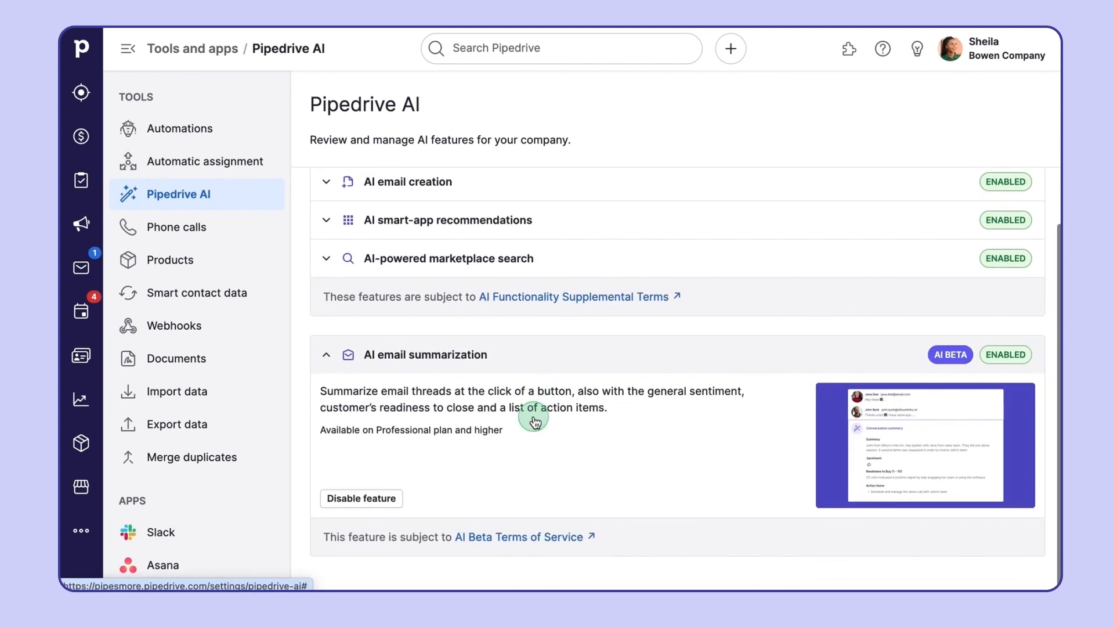
{"action": "mouse_move", "coordinate": [542, 475]}
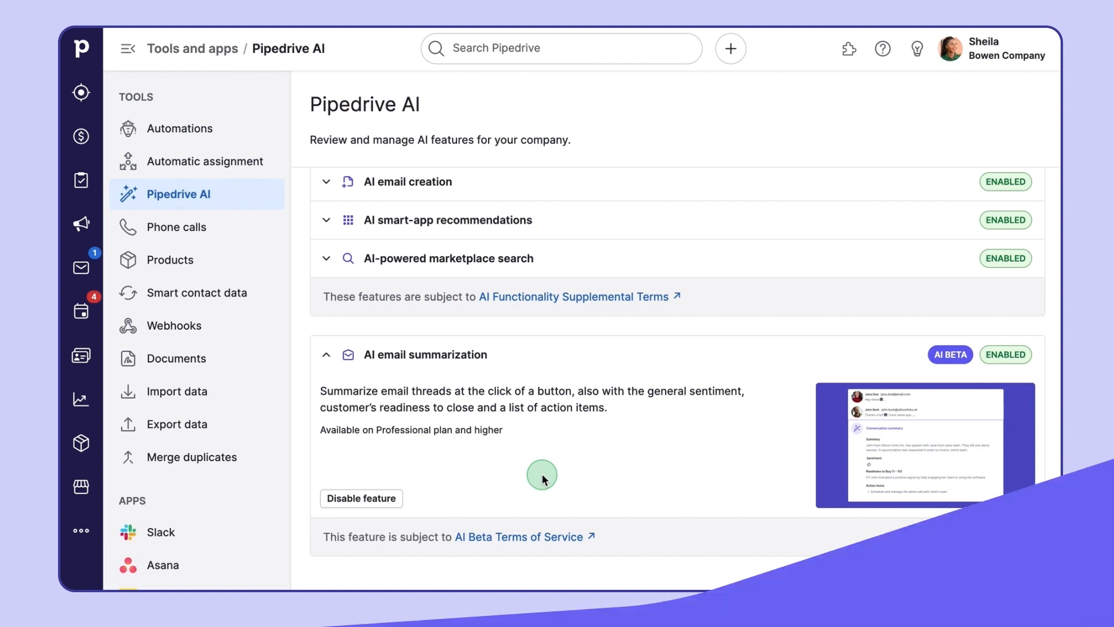
{"action": "left_click", "coordinate": [81, 135]}
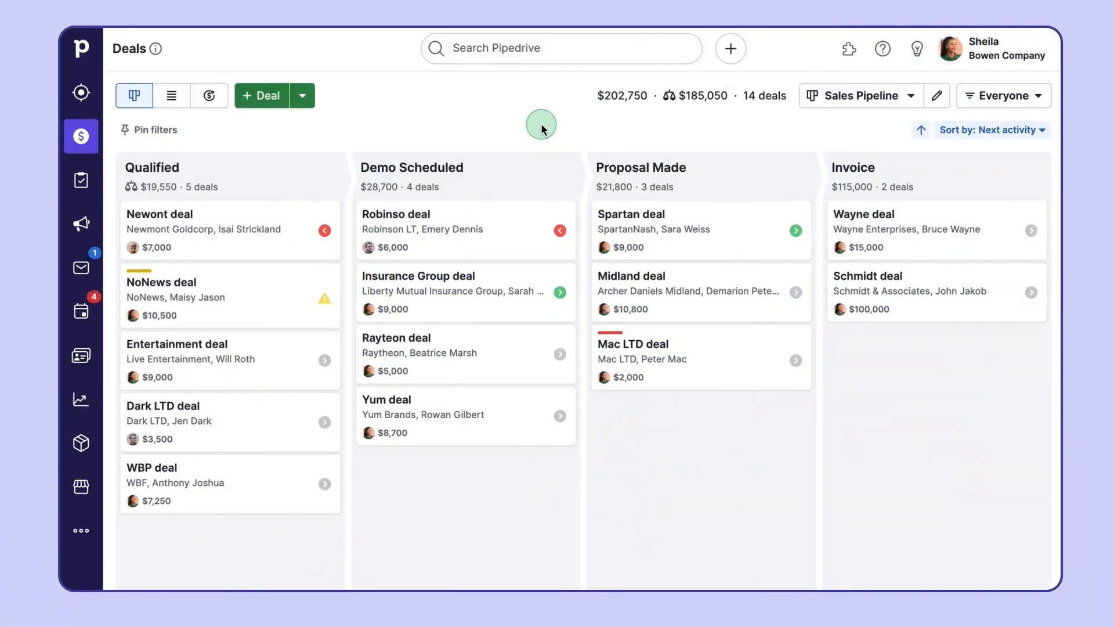
{"action": "mouse_move", "coordinate": [918, 48]}
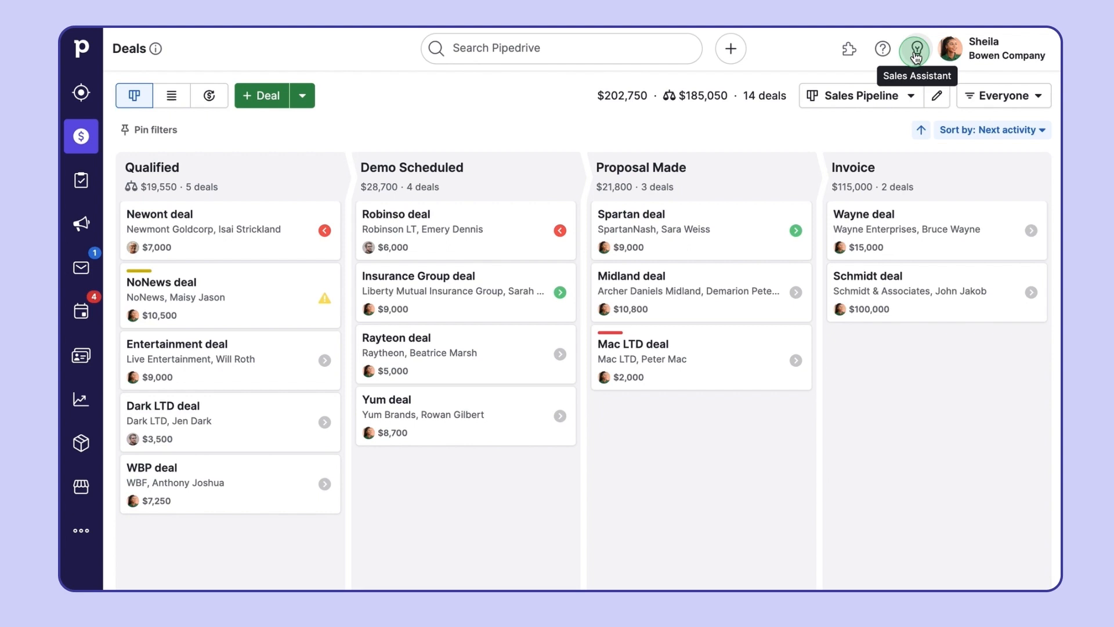
Open the Sales Assistant panel, look through upcoming calls and its notification options
{"action": "left_click", "coordinate": [916, 48]}
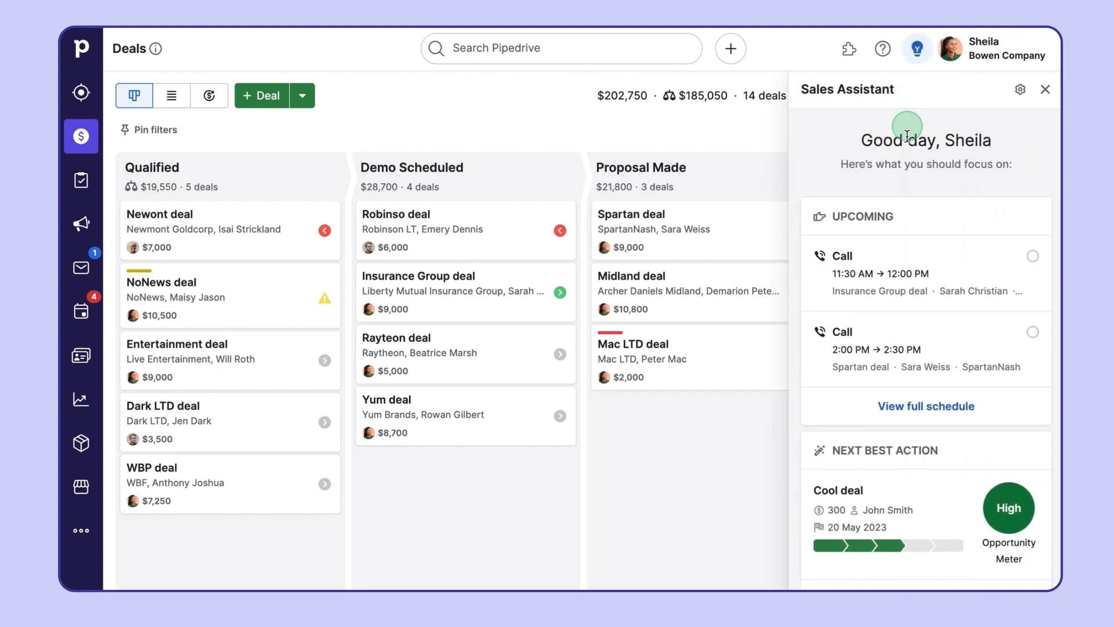
{"action": "mouse_move", "coordinate": [911, 425]}
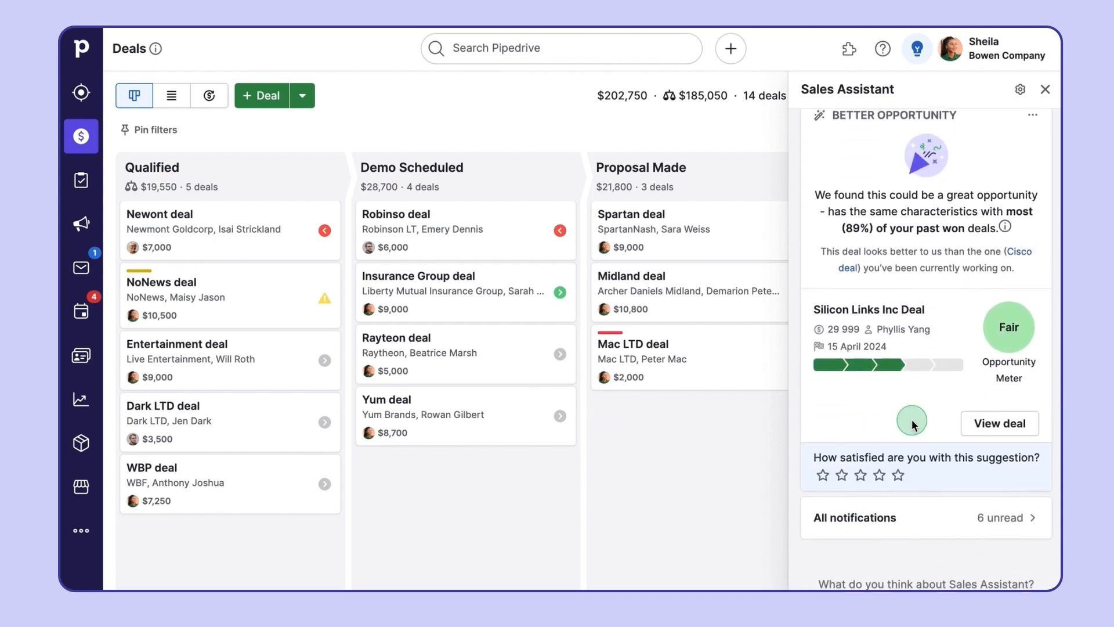
{"action": "scroll", "scroll_direction": "down", "scroll_amount": 3}
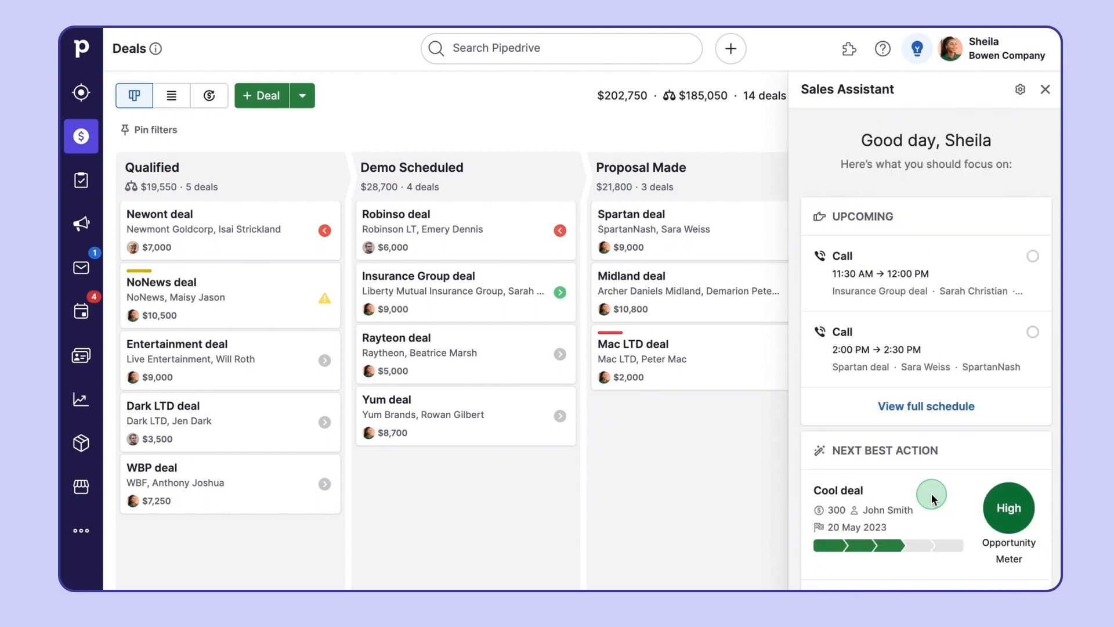
{"action": "left_click", "coordinate": [1021, 89]}
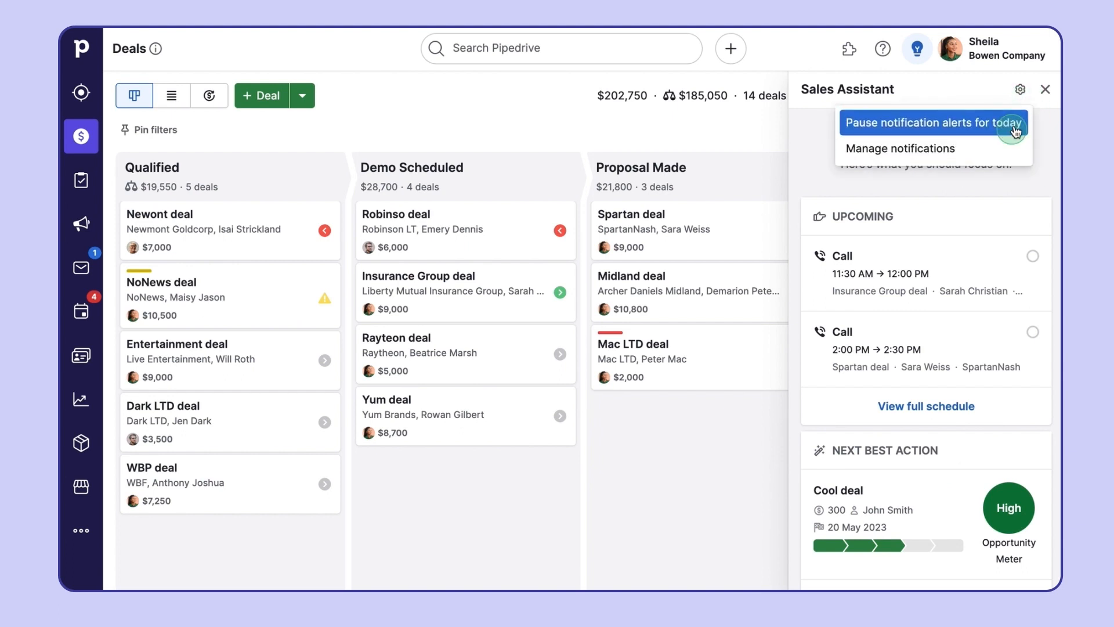
{"action": "mouse_move", "coordinate": [1020, 89]}
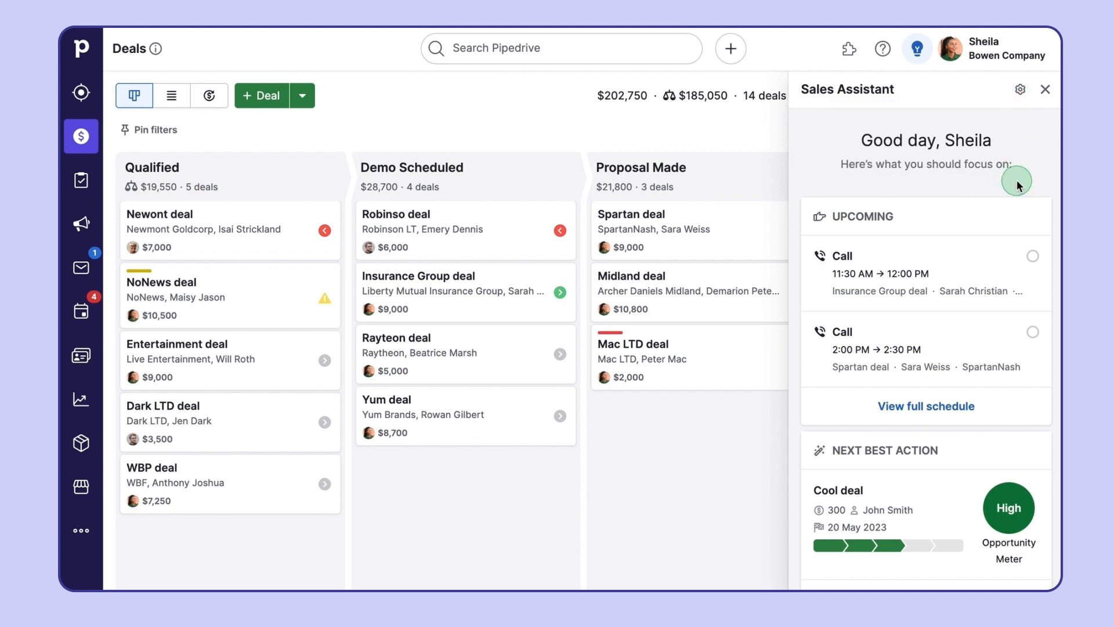
{"action": "scroll", "scroll_direction": "down", "scroll_amount": 3}
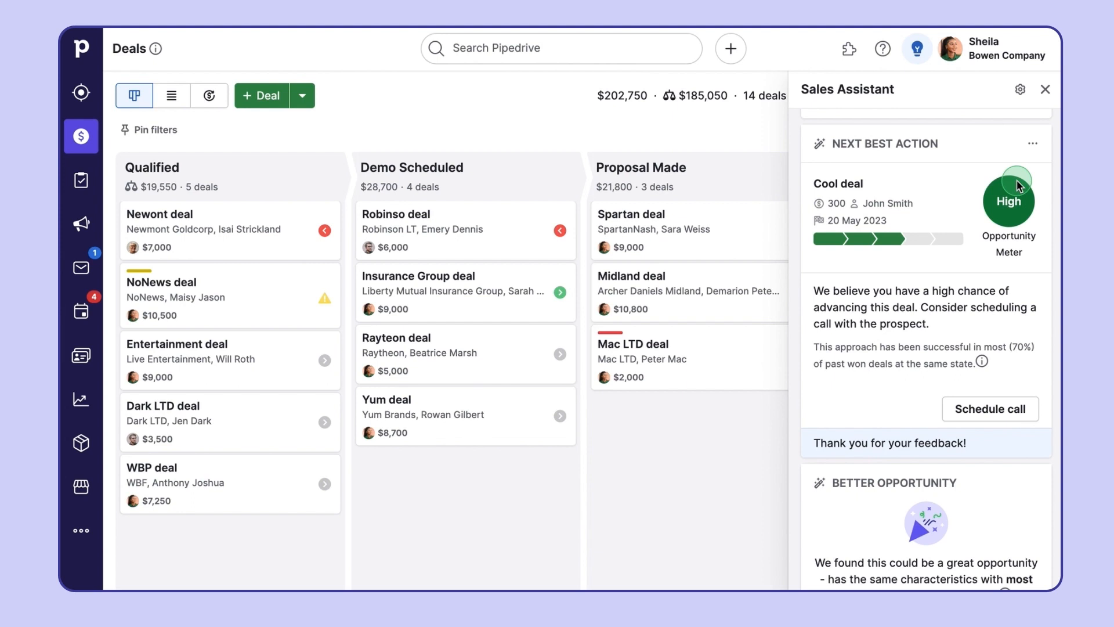
{"action": "mouse_move", "coordinate": [1045, 92]}
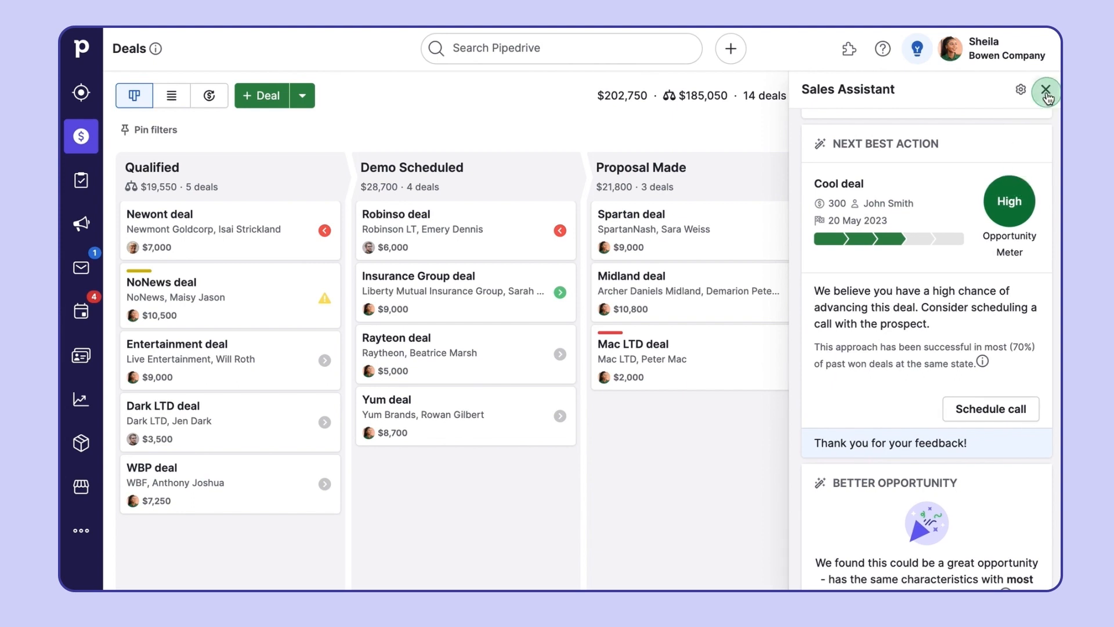
Browse the Next best action and the Silicon Links Inc Deal better opportunity suggestion
{"action": "left_click", "coordinate": [1045, 91]}
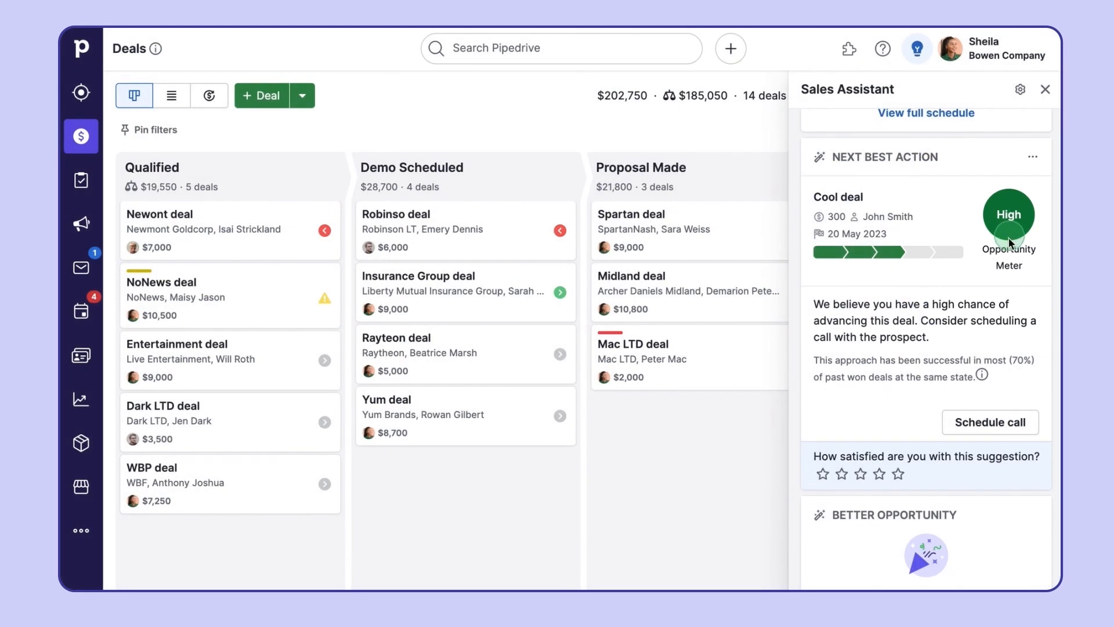
{"action": "mouse_move", "coordinate": [938, 334]}
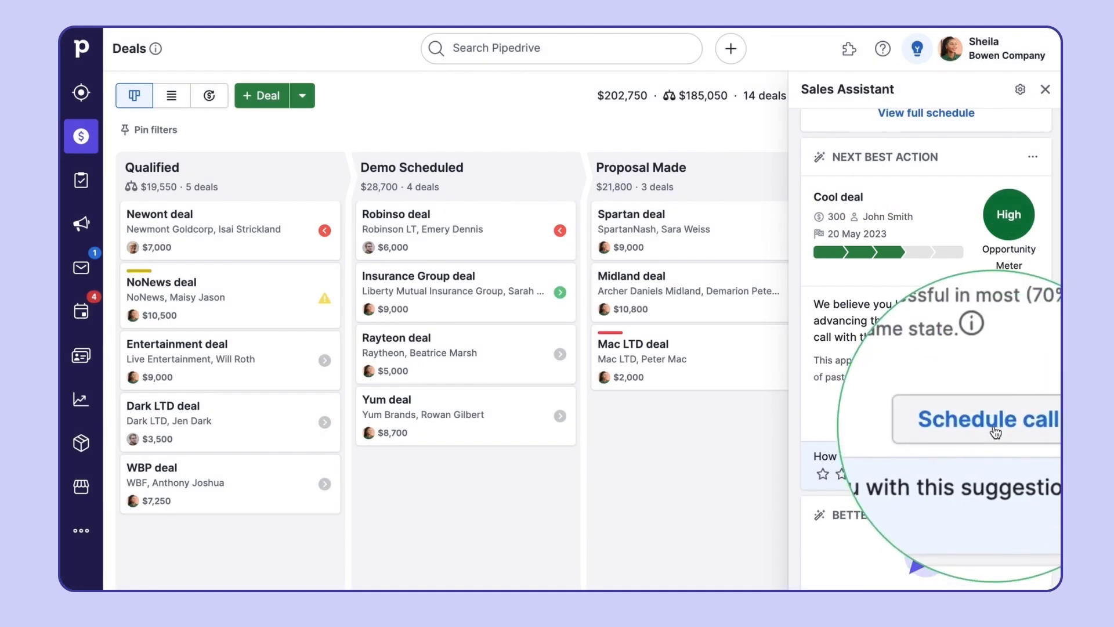
{"action": "scroll", "scroll_direction": "down", "scroll_amount": 3}
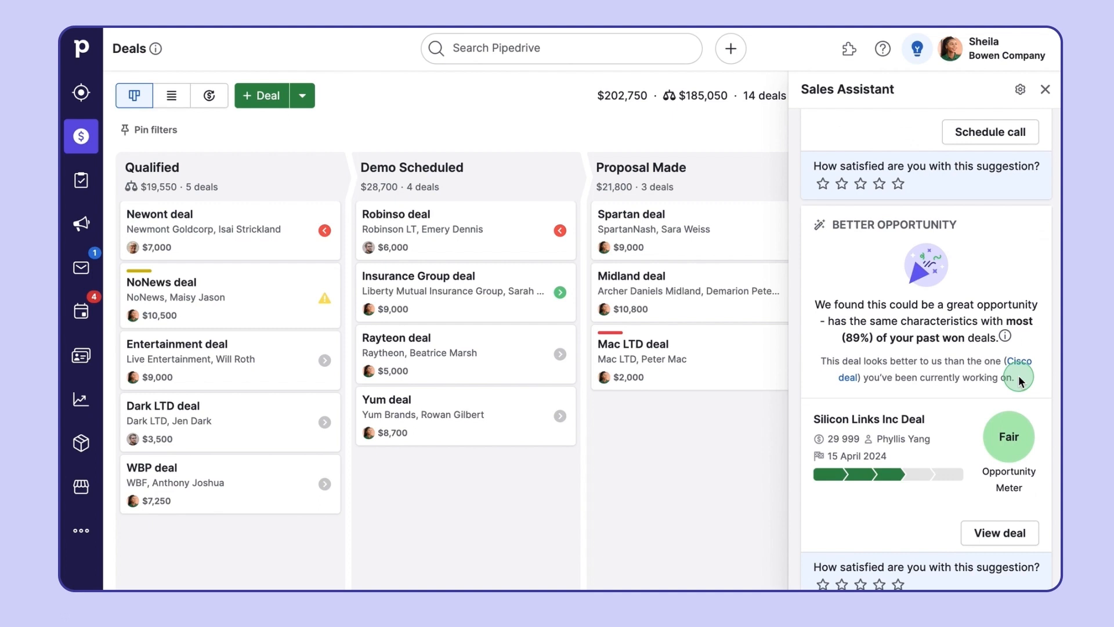
{"action": "scroll", "scroll_direction": "up", "scroll_amount": 3}
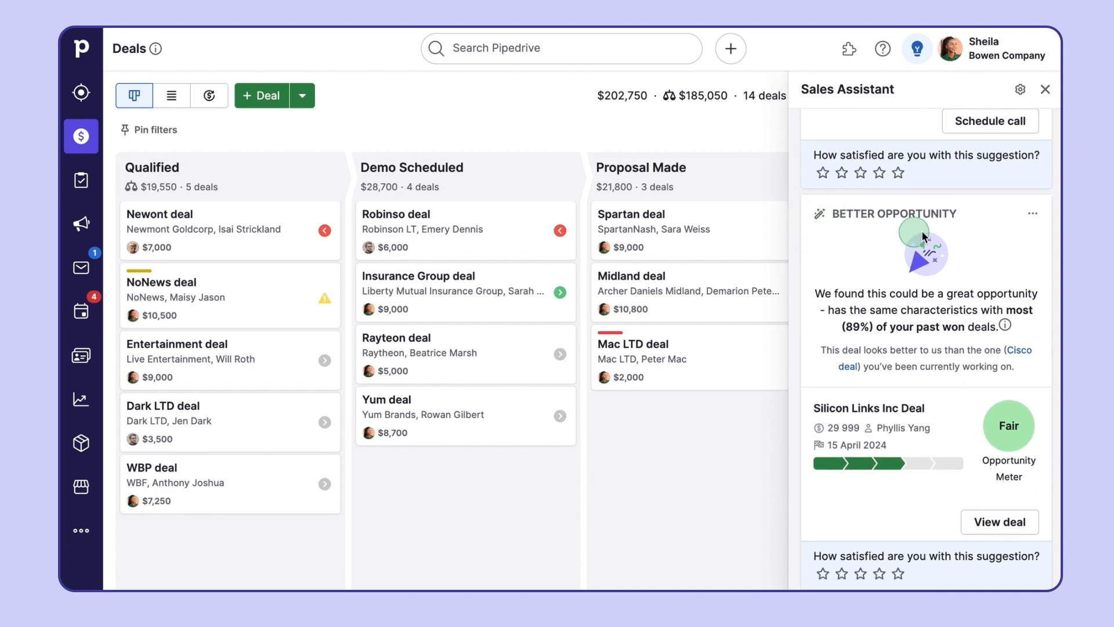
{"action": "mouse_move", "coordinate": [977, 240]}
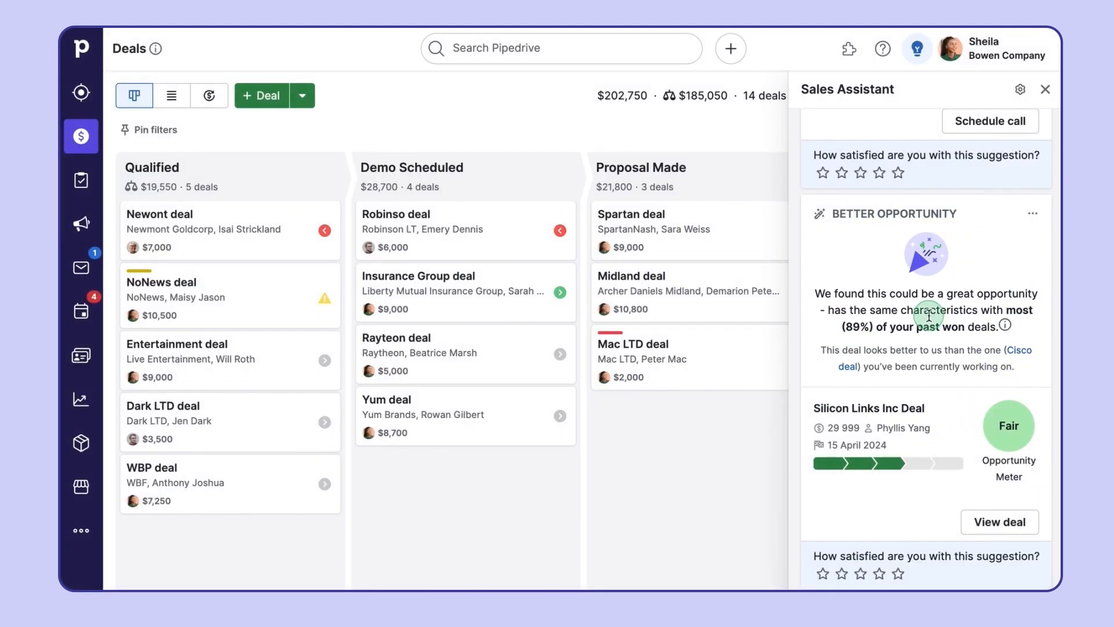
{"action": "mouse_move", "coordinate": [998, 383]}
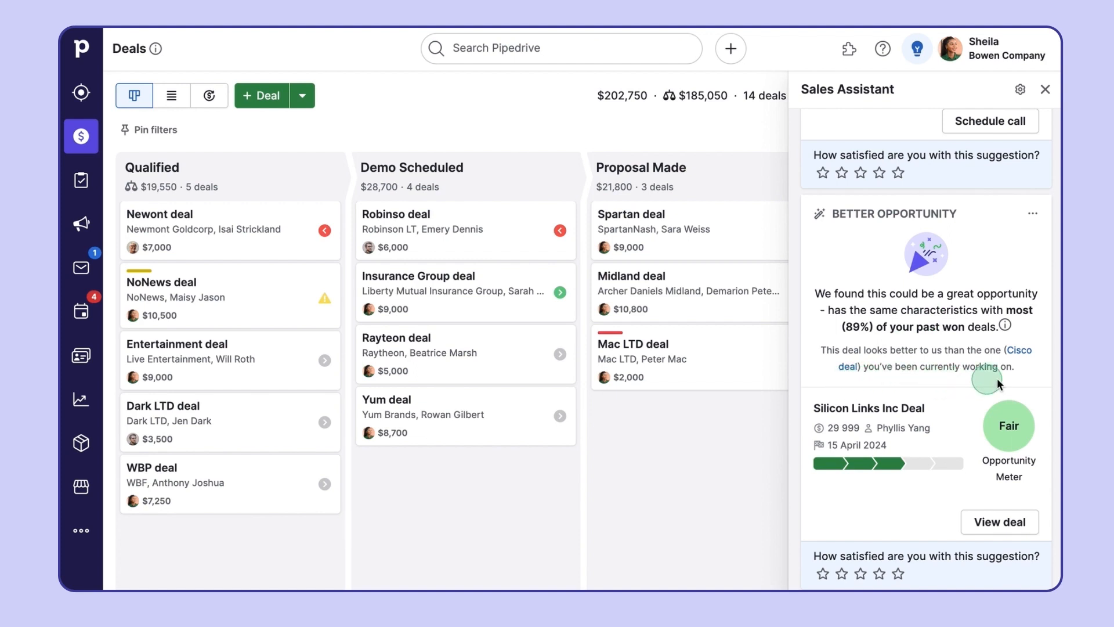
{"action": "mouse_move", "coordinate": [822, 387]}
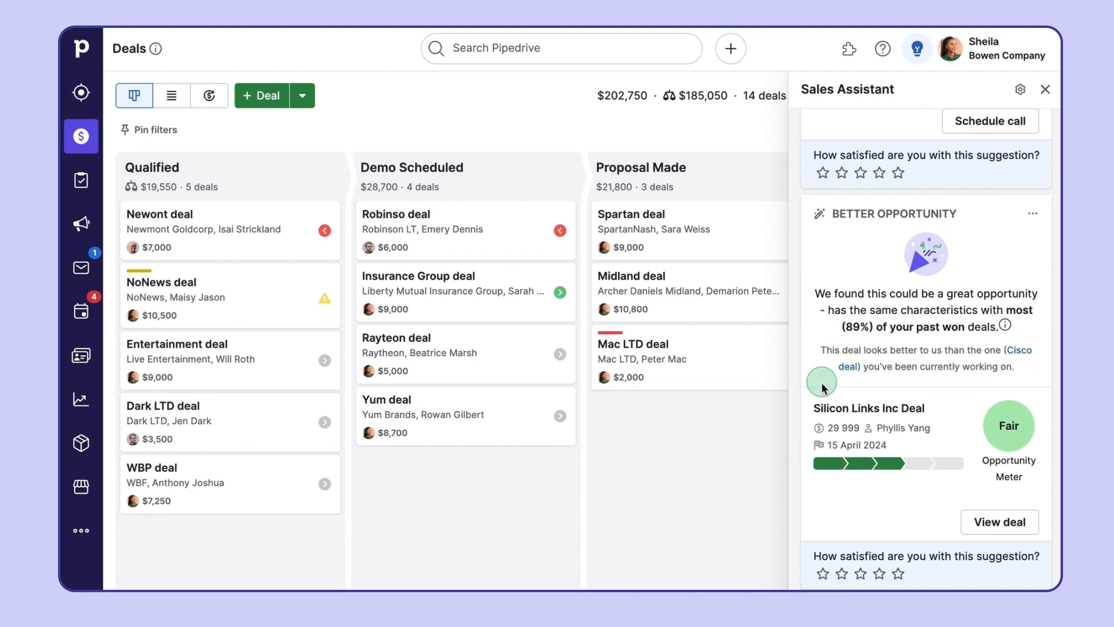
{"action": "mouse_move", "coordinate": [987, 430]}
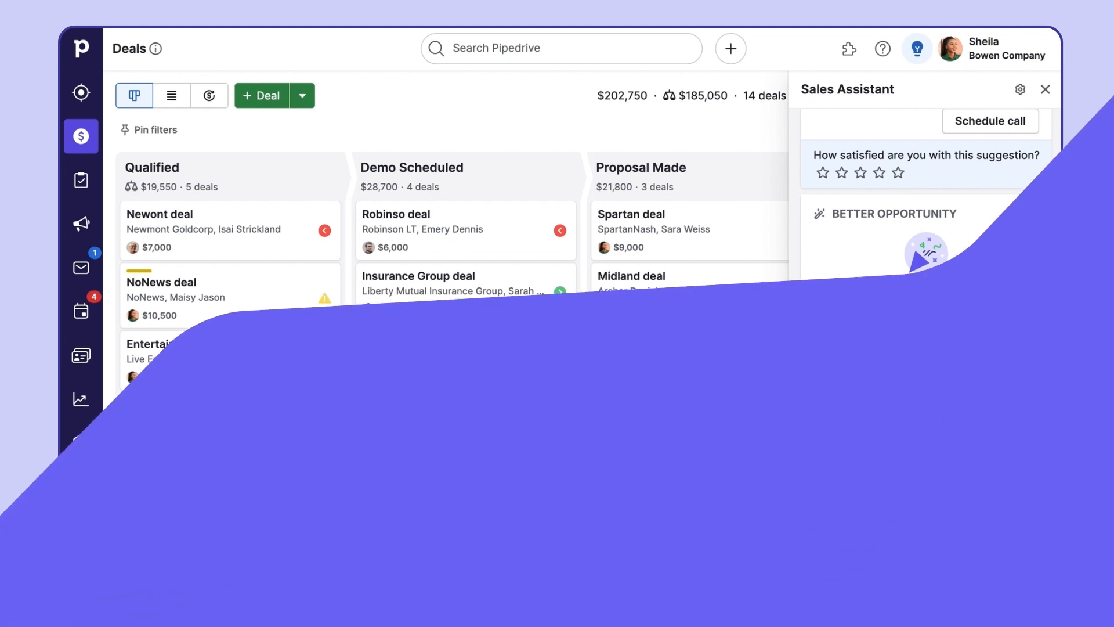
Close the Sales Assistant and start a new email from the Sales Inbox
{"action": "left_click", "coordinate": [1045, 89]}
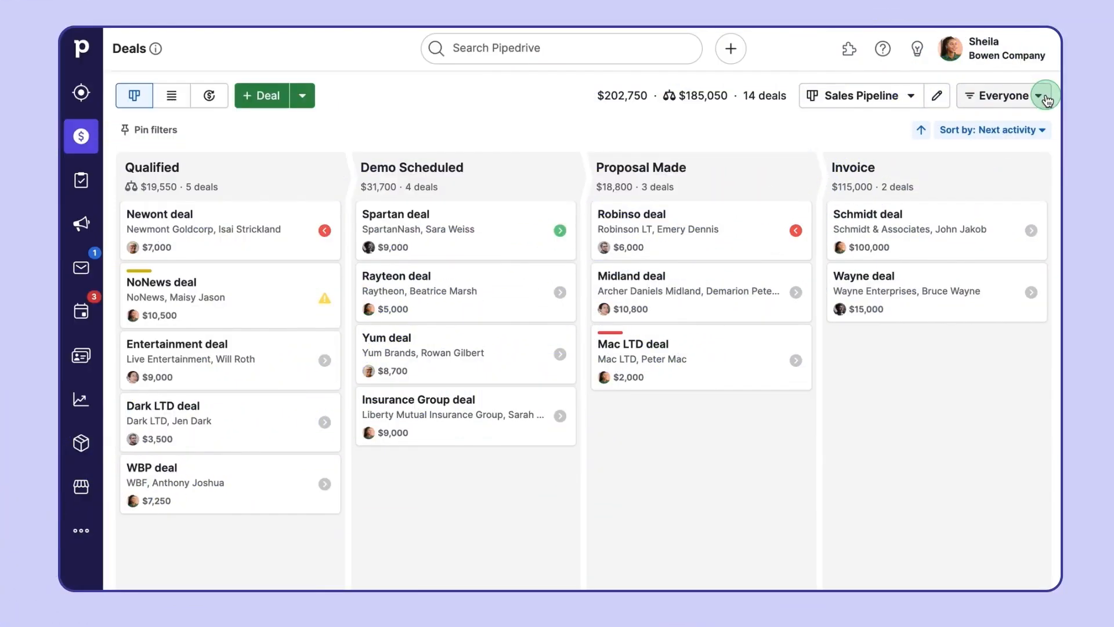
{"action": "mouse_move", "coordinate": [81, 269]}
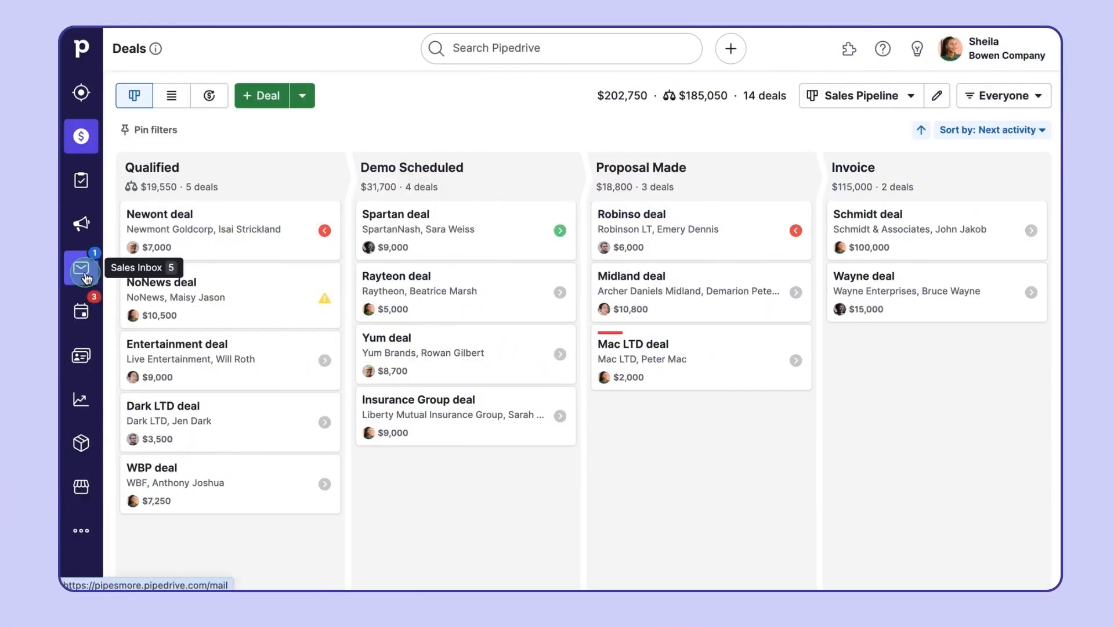
{"action": "left_click", "coordinate": [81, 268]}
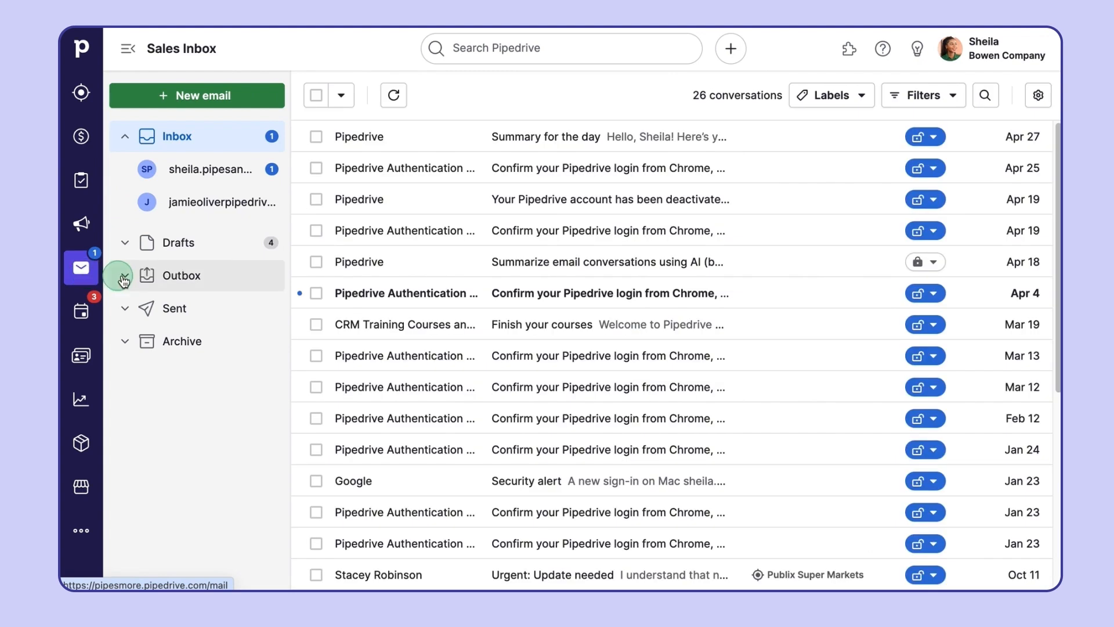
{"action": "left_click", "coordinate": [197, 95]}
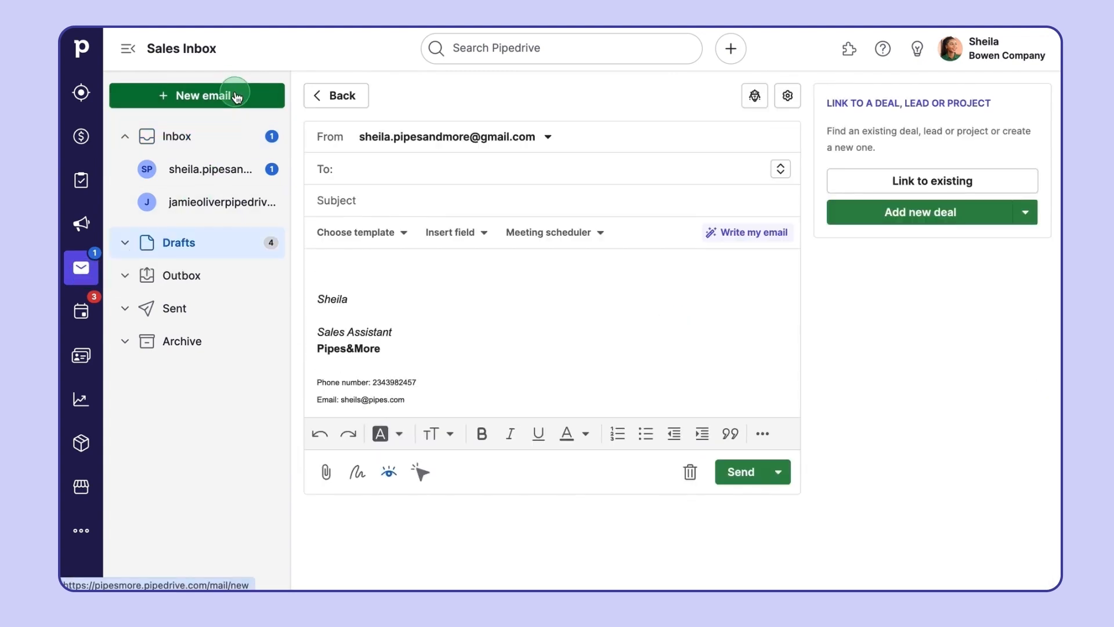
{"action": "mouse_move", "coordinate": [765, 284]}
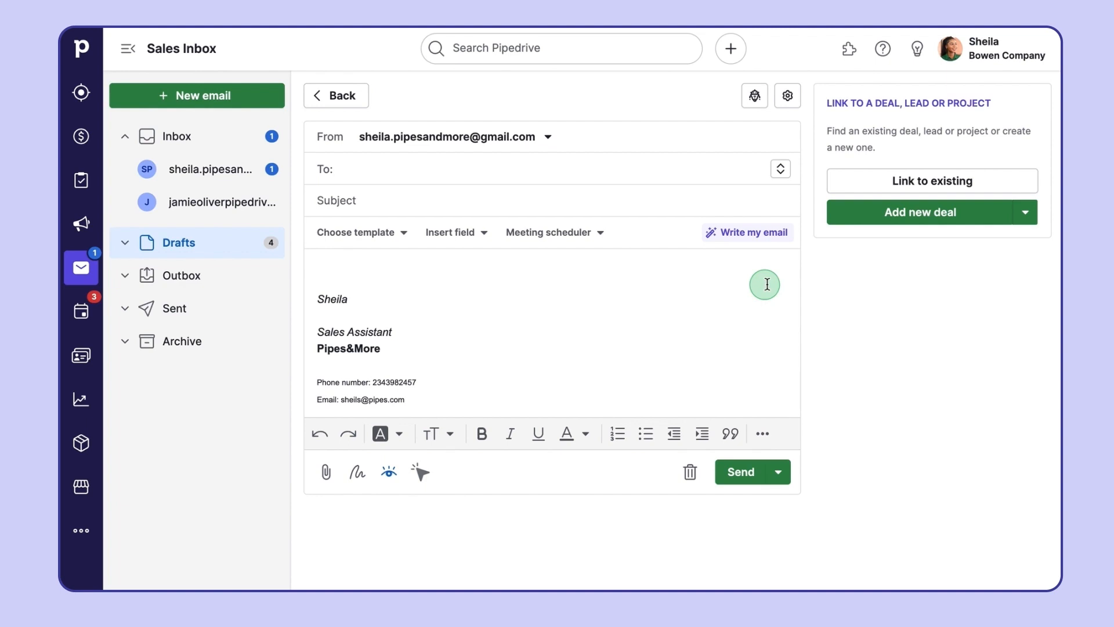
{"action": "mouse_move", "coordinate": [367, 264]}
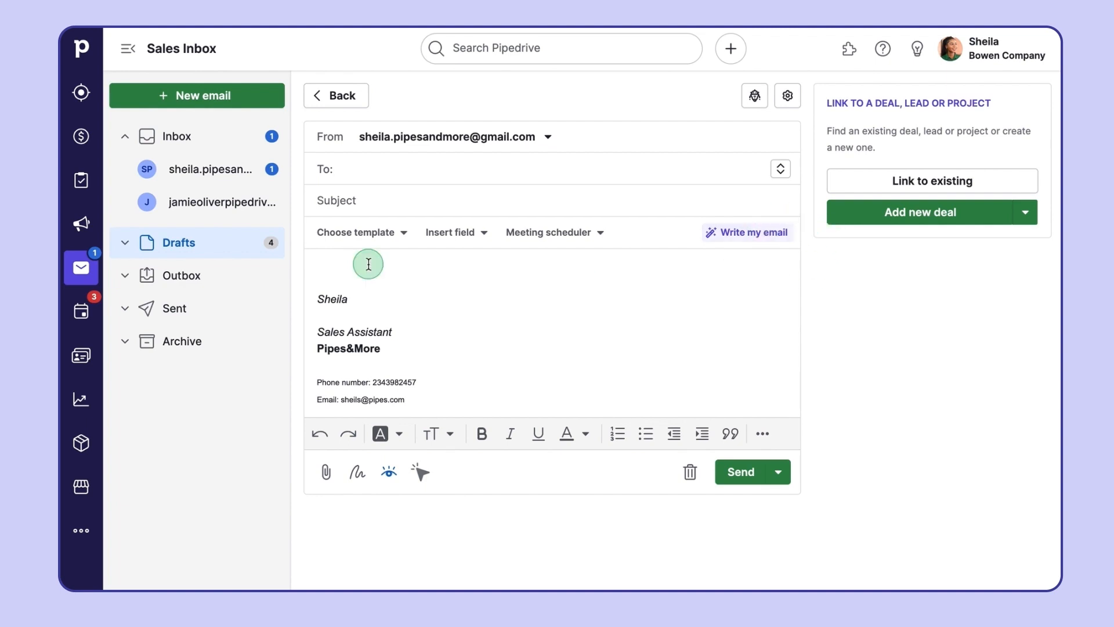
Start an email to Peter Mac from the Mac LTD deal and bring up the AI email writer
{"action": "left_click", "coordinate": [80, 136]}
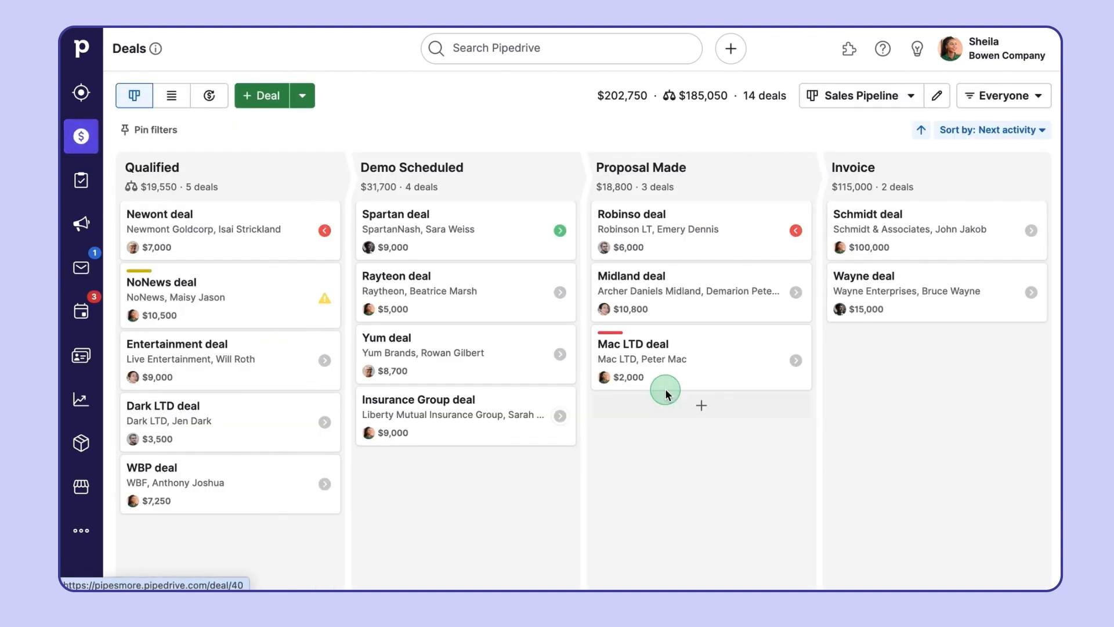
{"action": "left_click", "coordinate": [631, 344]}
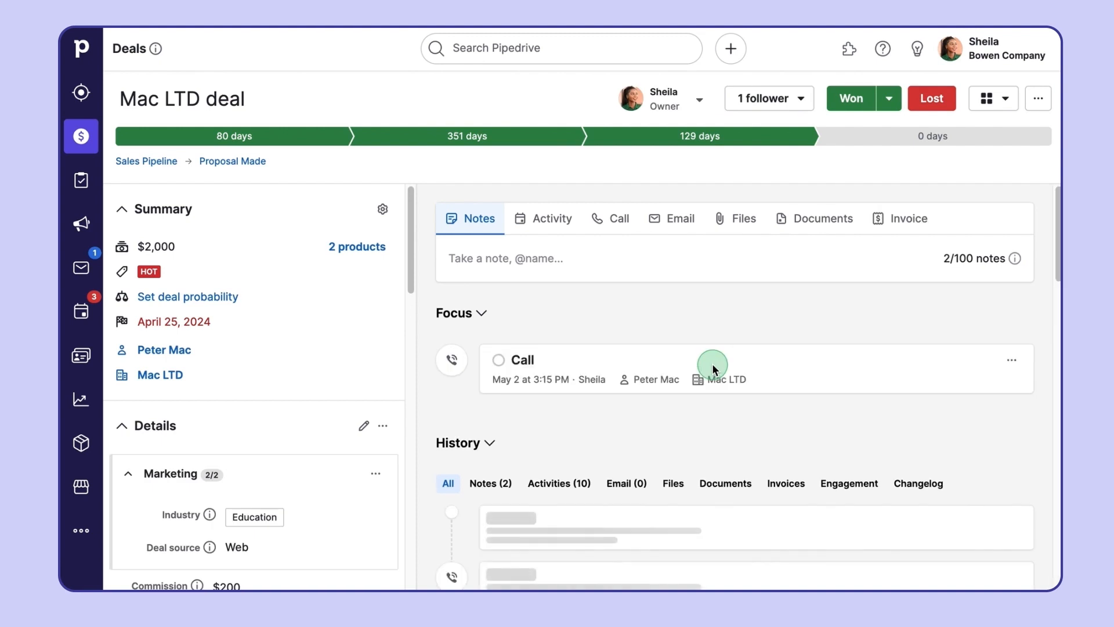
{"action": "left_click", "coordinate": [671, 218]}
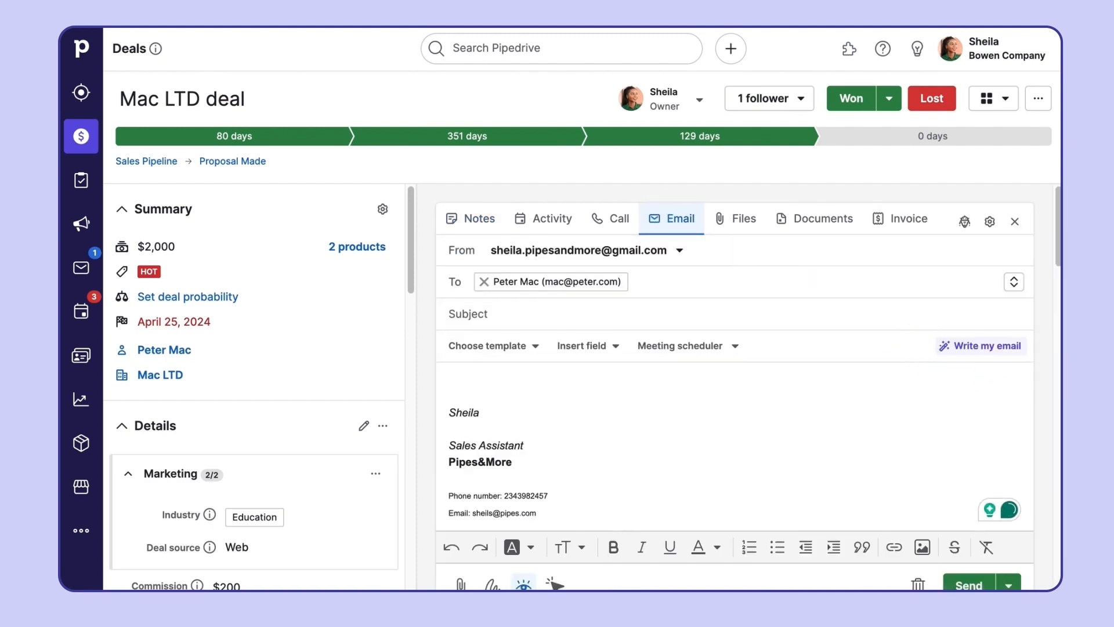
{"action": "left_click", "coordinate": [986, 346]}
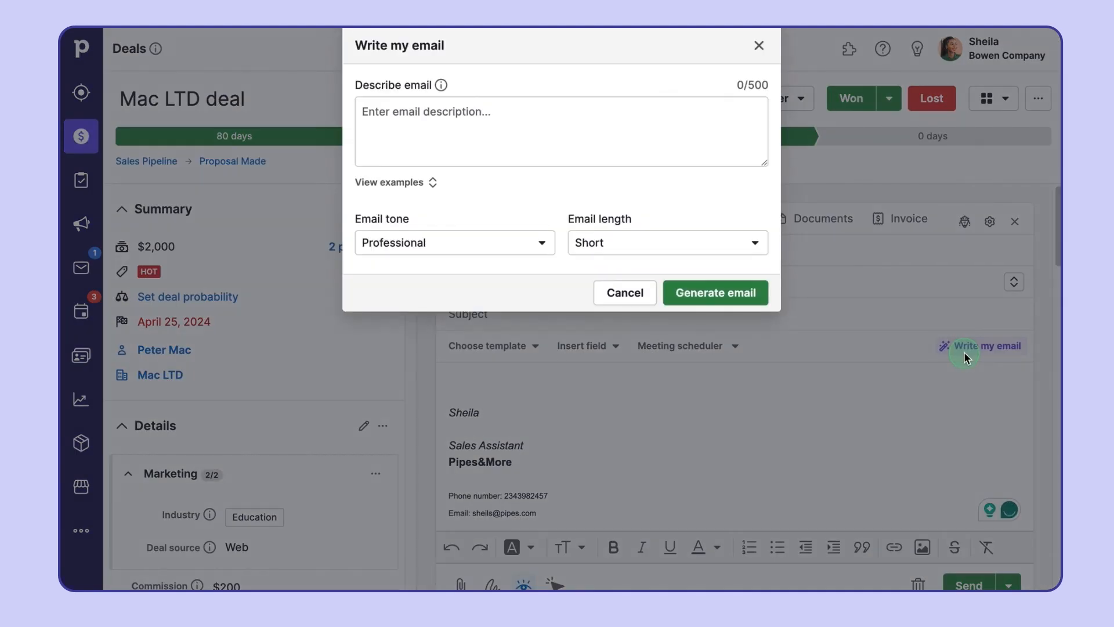
Use the Follow up example and describe meeting at last week's conference, scheduling a call this week and sending a product deck
{"action": "left_click", "coordinate": [474, 130]}
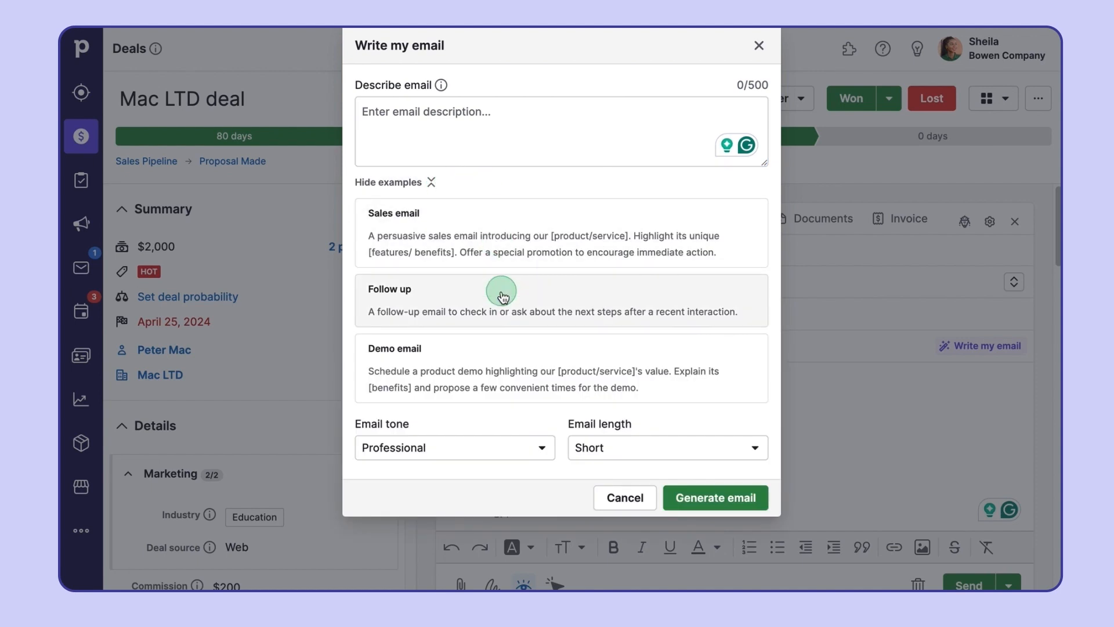
{"action": "mouse_move", "coordinate": [509, 371]}
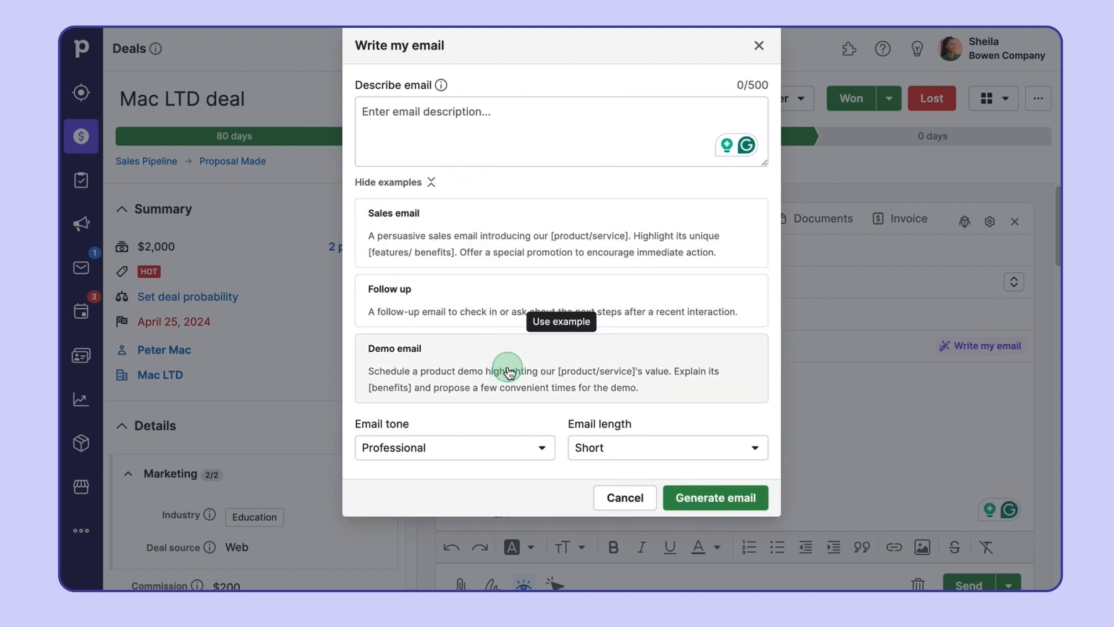
{"action": "left_click", "coordinate": [560, 321]}
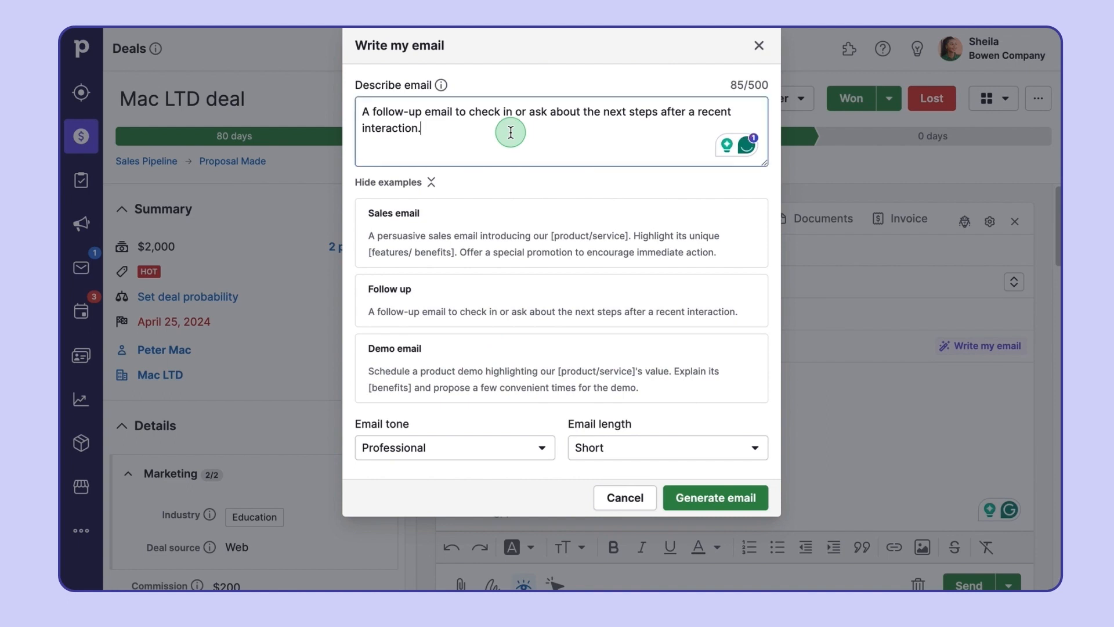
{"action": "type", "text": "I met a client at the conference last week, and we agreed to schedule a call this week. I also promised t"}
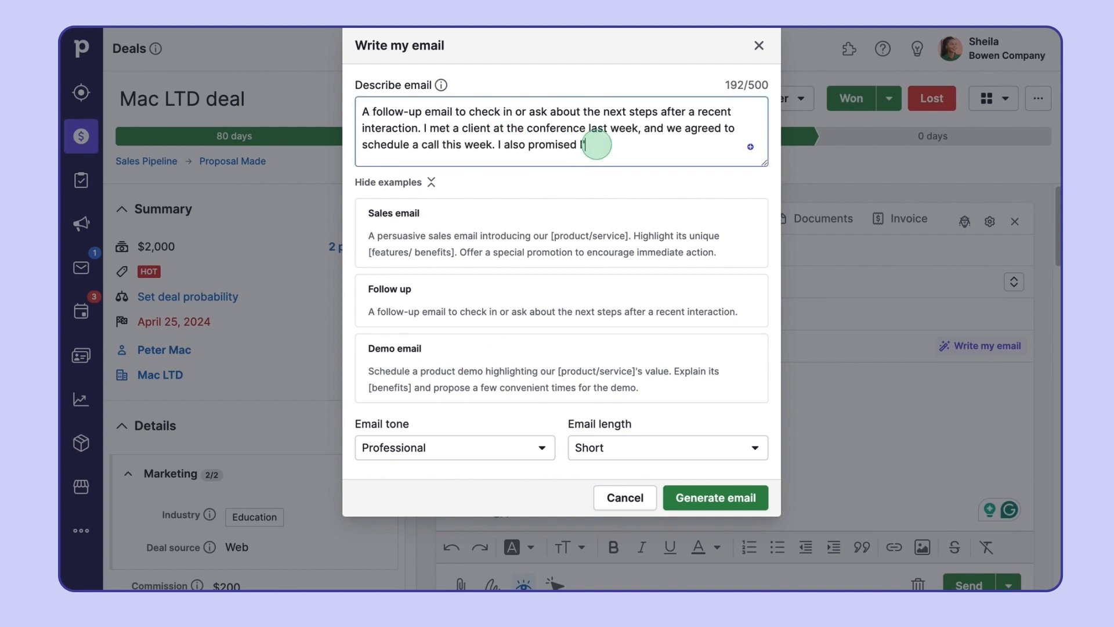
{"action": "type", "text": "'ll follow up with a deck with more info about our product."}
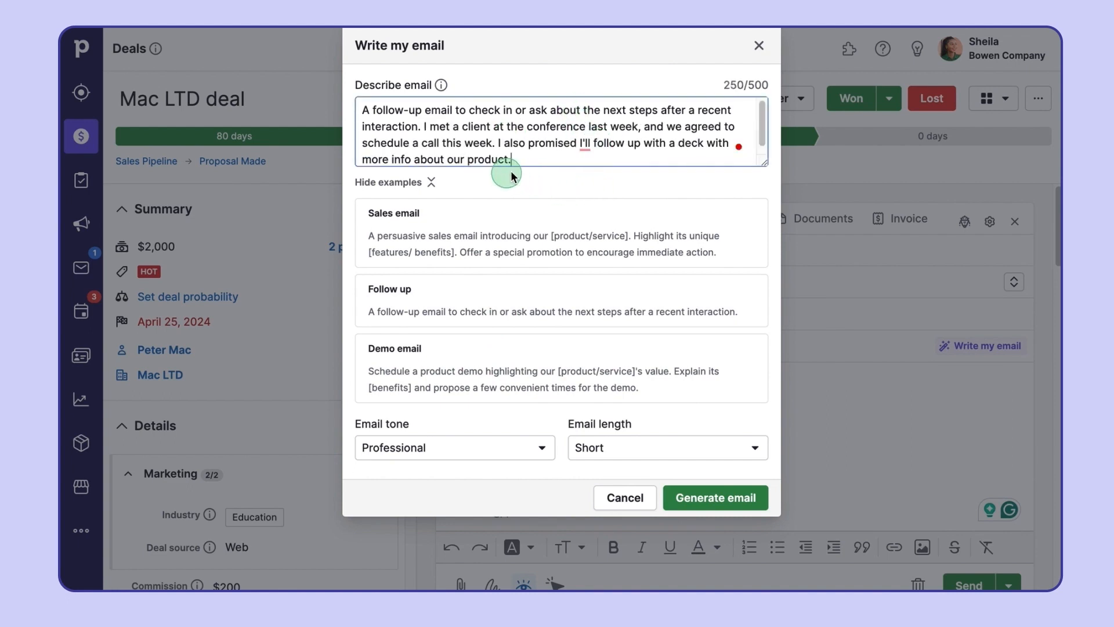
{"action": "left_click", "coordinate": [390, 182]}
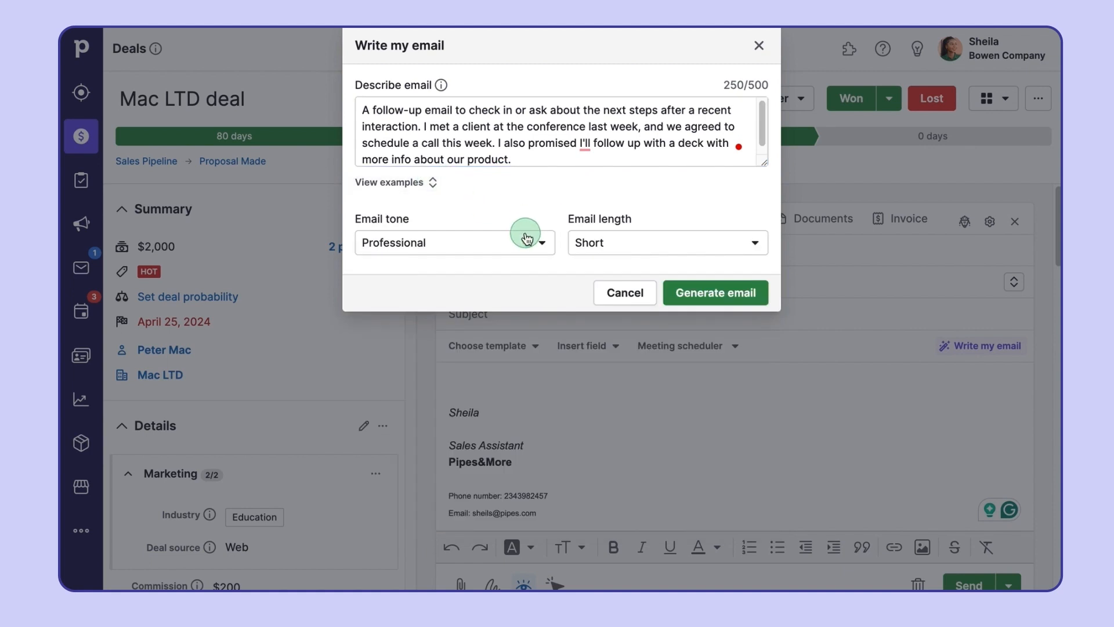
{"action": "left_click", "coordinate": [453, 243]}
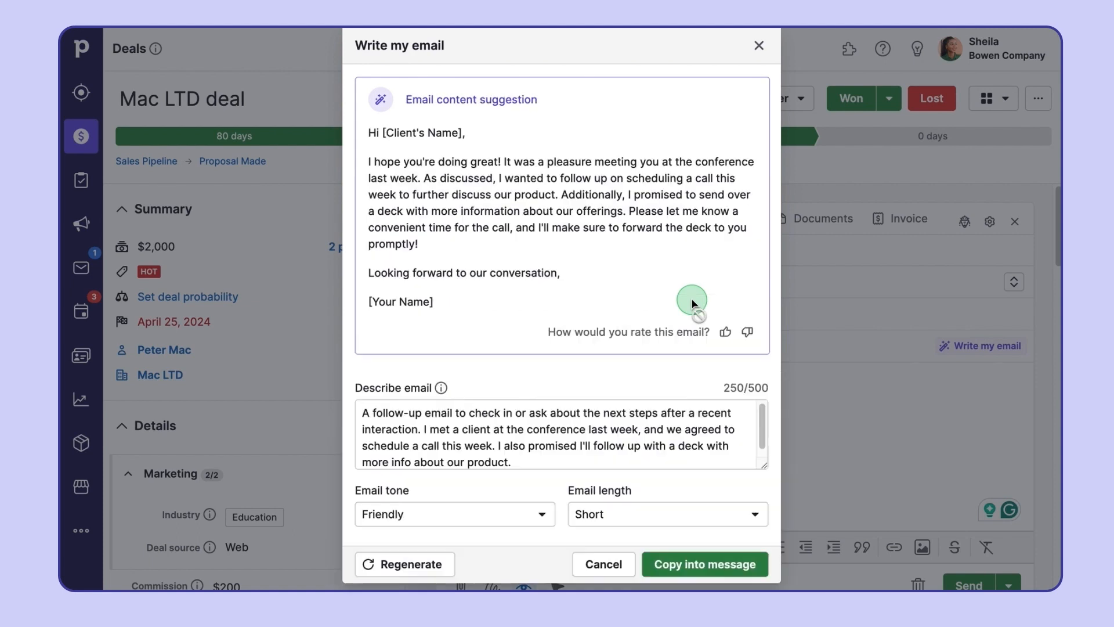
{"action": "mouse_move", "coordinate": [491, 113]}
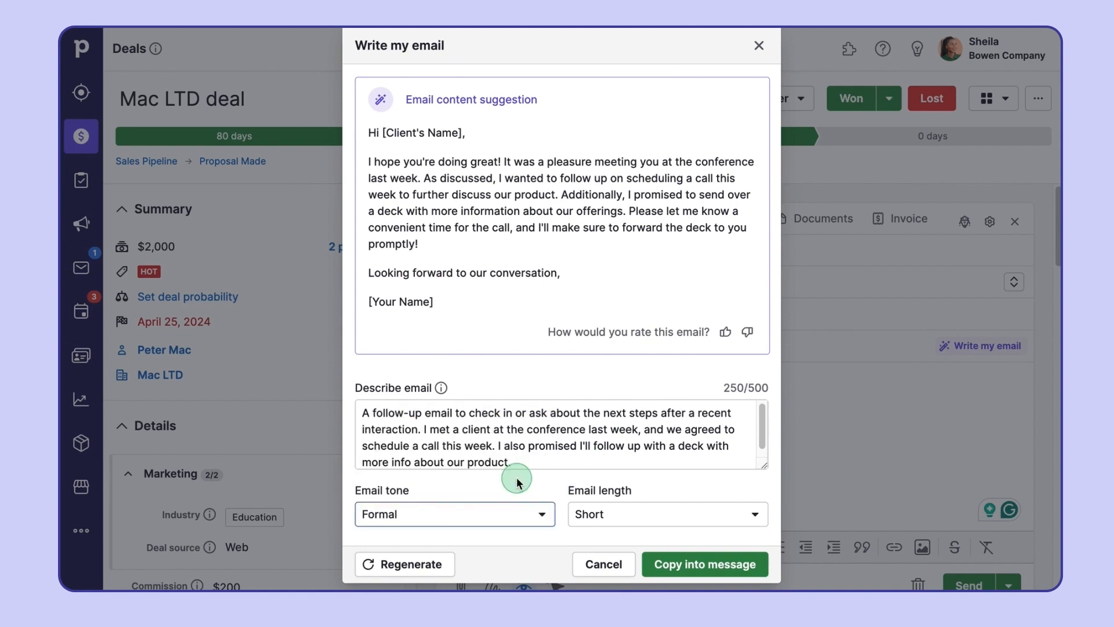
Set Standard length, add 'I can adjust to any time that works best for him' and regenerate the formal email
{"action": "left_click", "coordinate": [667, 514]}
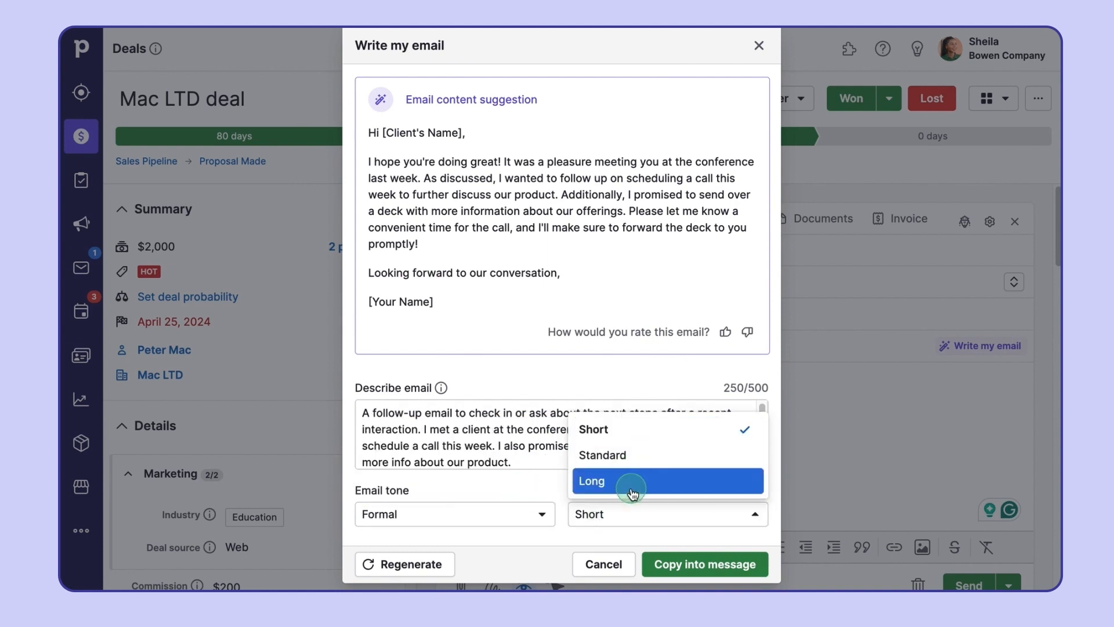
{"action": "left_click", "coordinate": [601, 455]}
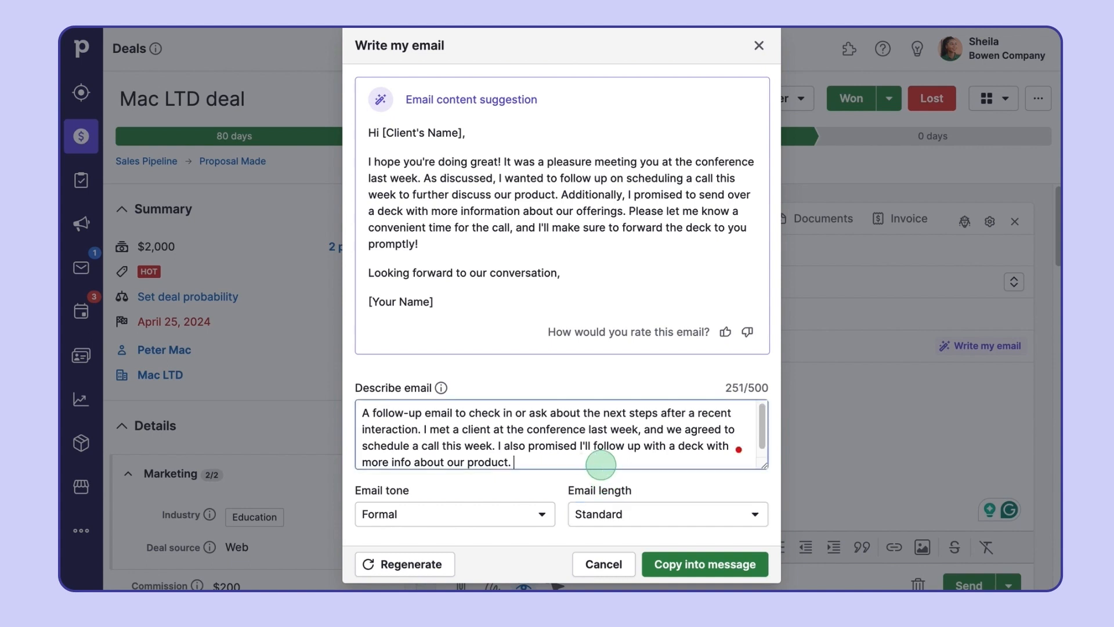
{"action": "type", "text": "Add that I can adjust to any time that works best for hi"}
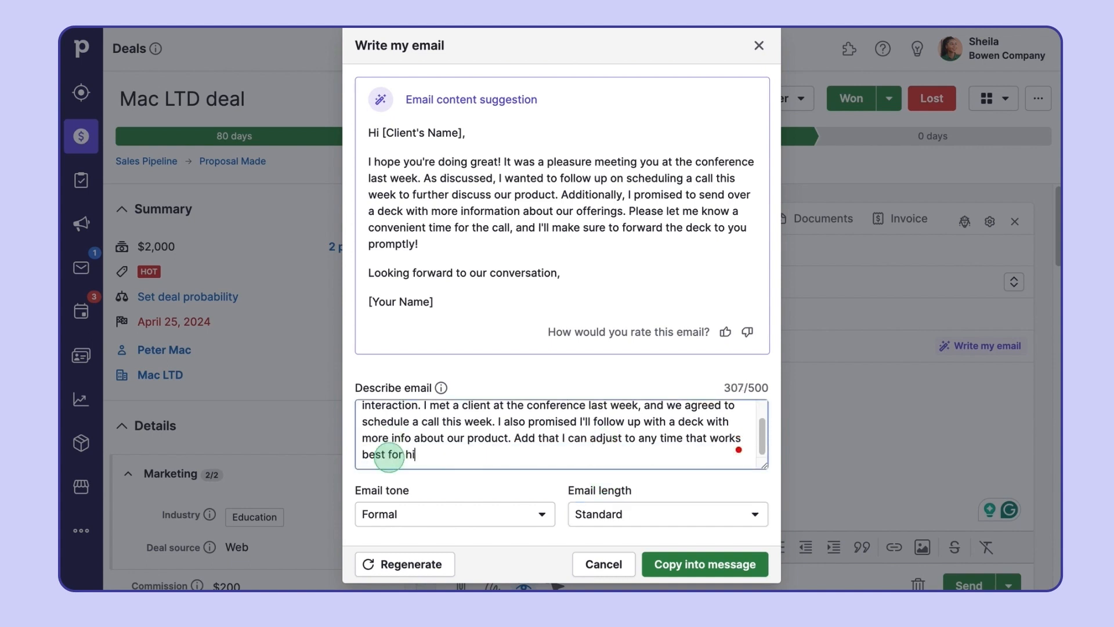
{"action": "type", "text": "m."}
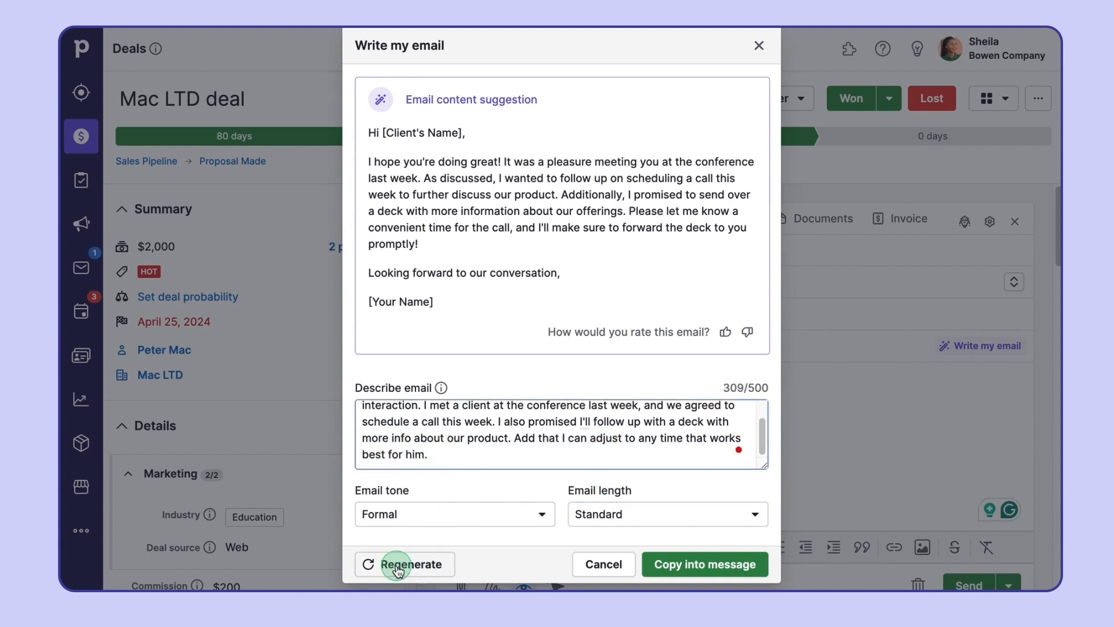
{"action": "left_click", "coordinate": [404, 563]}
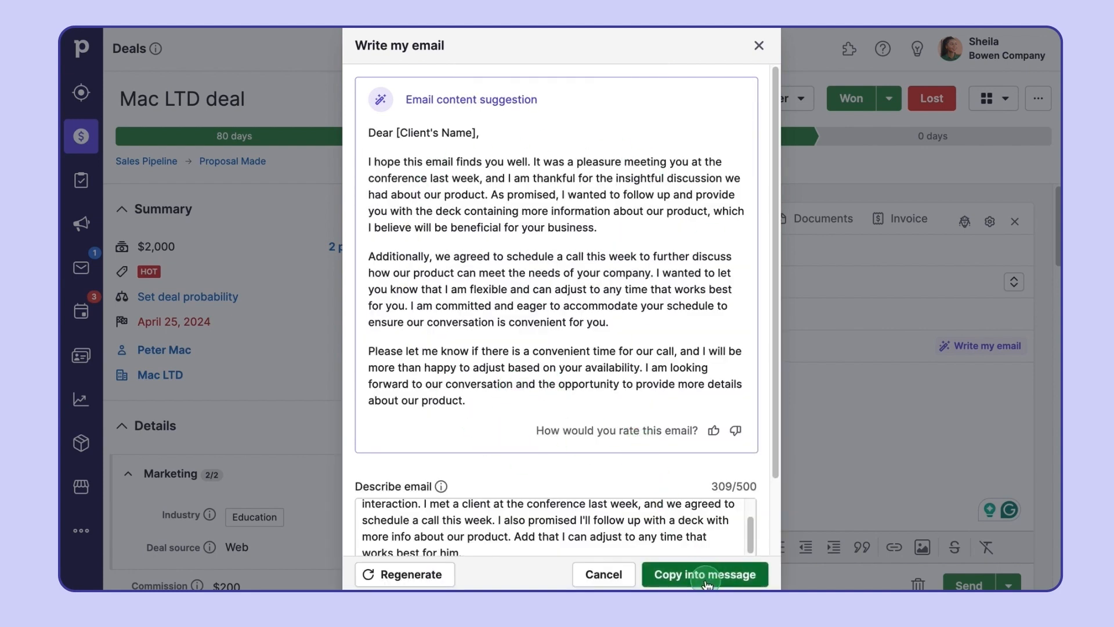
{"action": "left_click", "coordinate": [704, 574]}
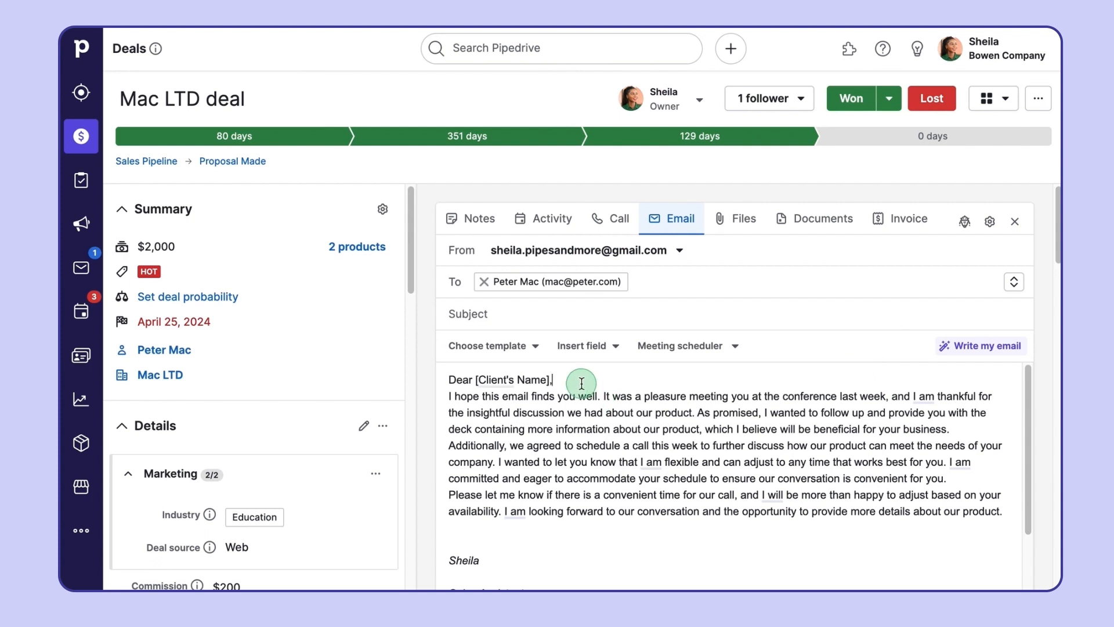
{"action": "type", "text": "Pet"}
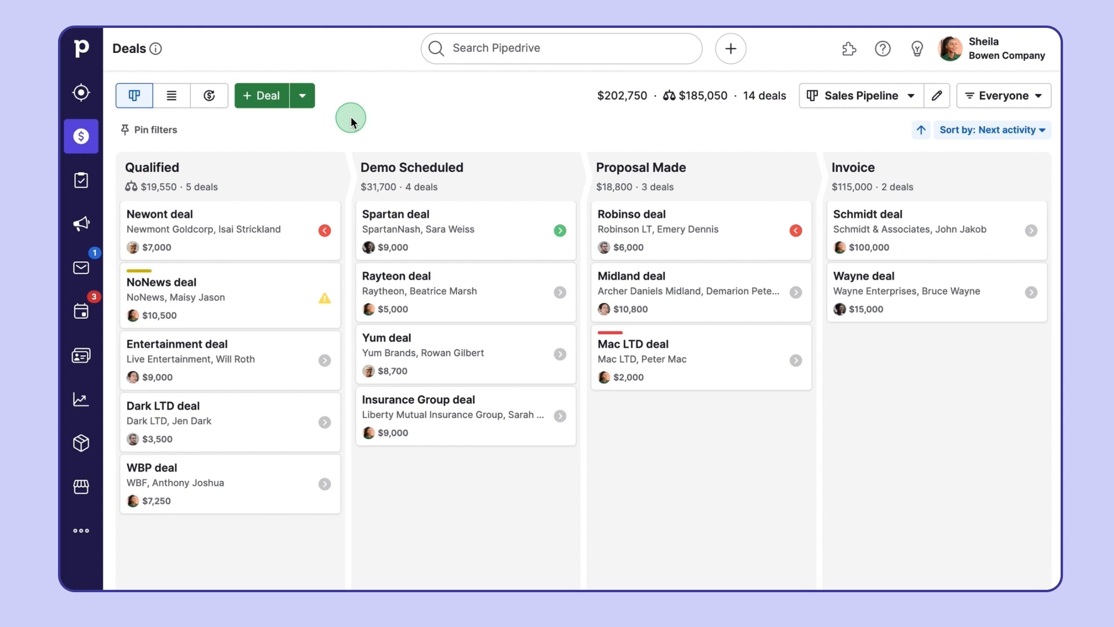
{"action": "mouse_move", "coordinate": [239, 441]}
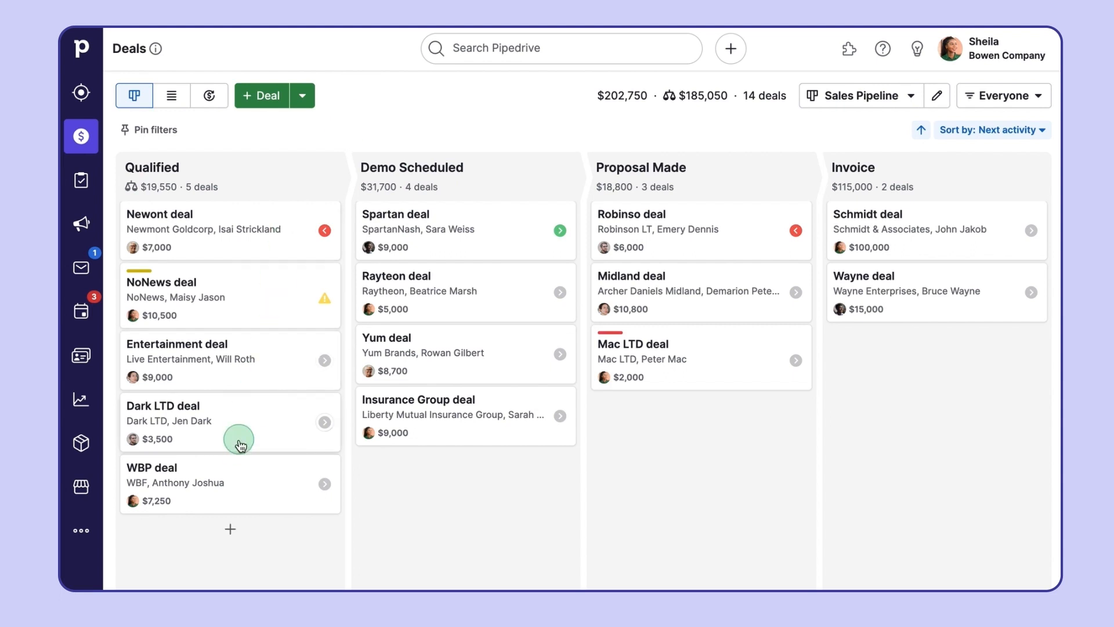
Open the Dark LTD deal and reply to the 'Materials after our conversation' email from its history
{"action": "left_click", "coordinate": [162, 406]}
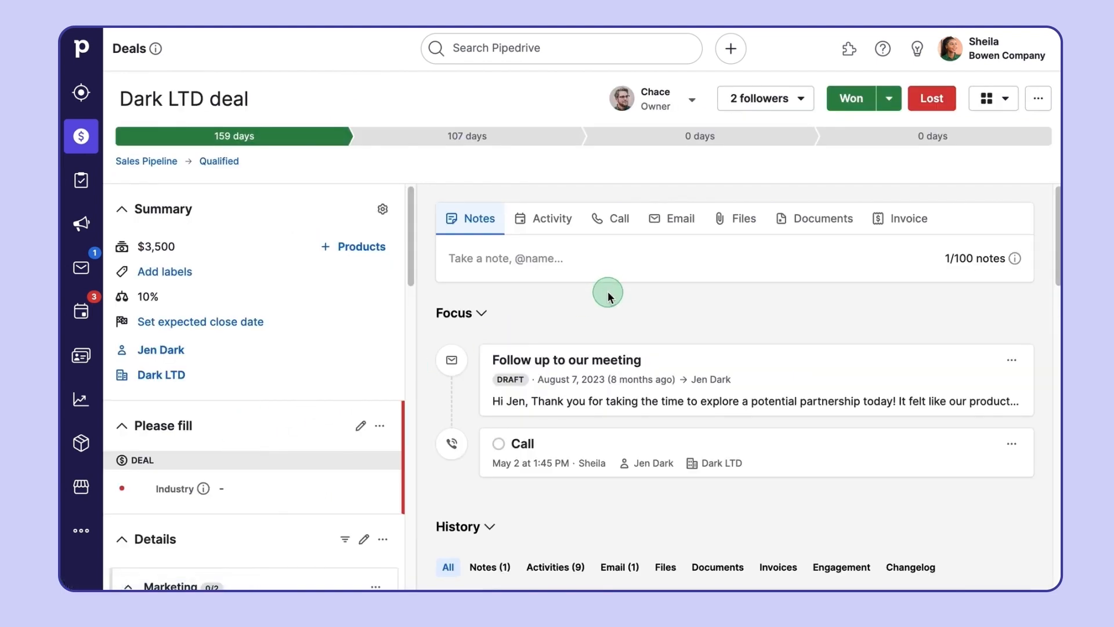
{"action": "scroll", "scroll_direction": "down", "scroll_amount": 3}
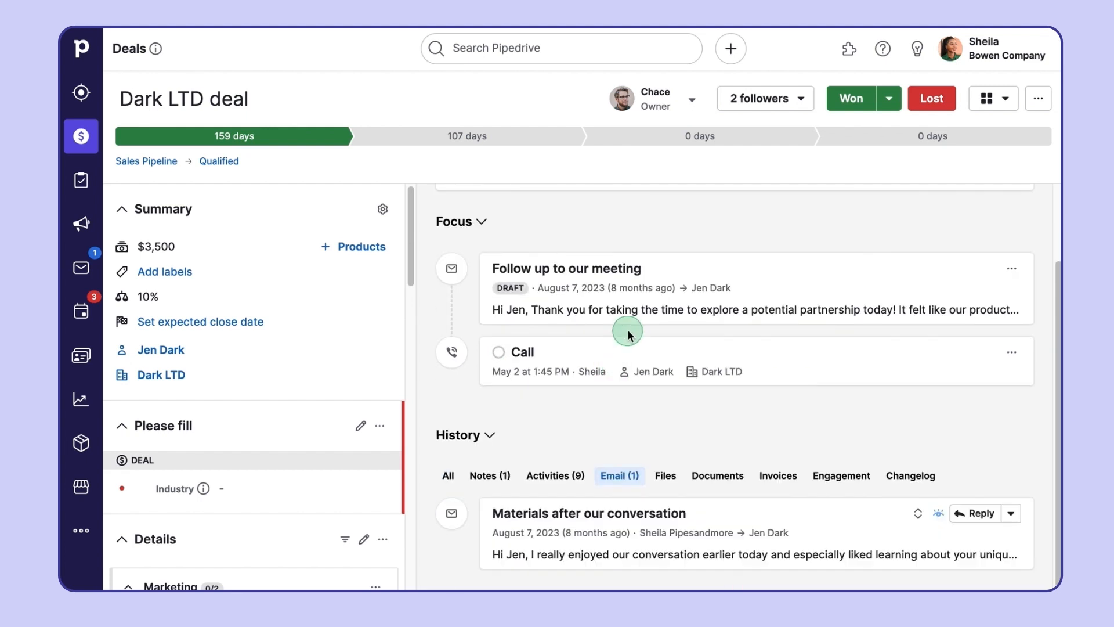
{"action": "mouse_move", "coordinate": [946, 526]}
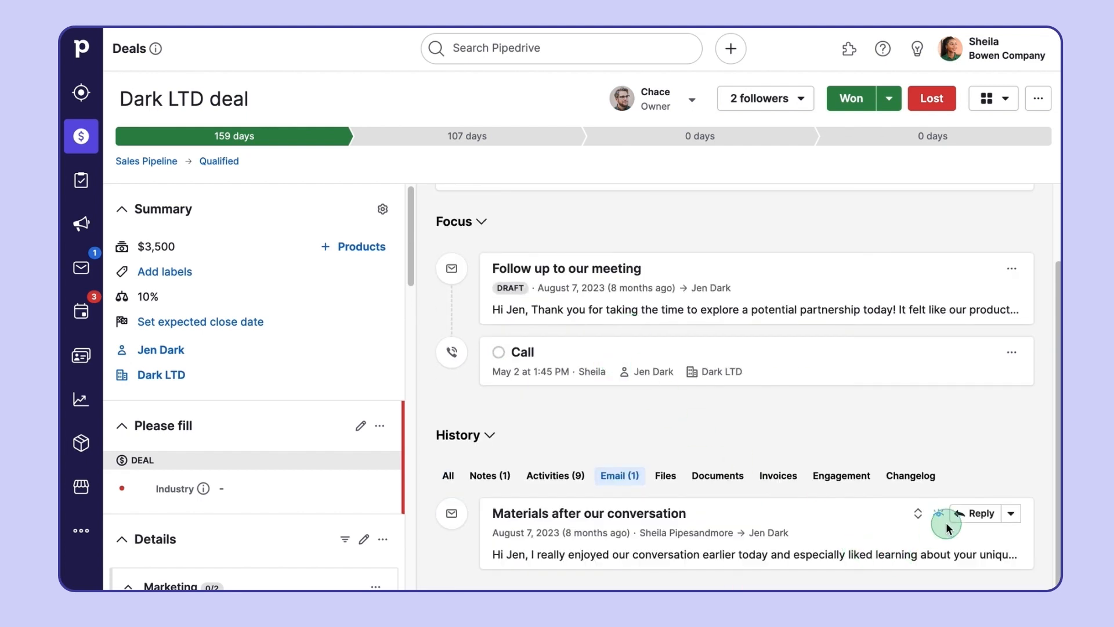
{"action": "left_click", "coordinate": [979, 513]}
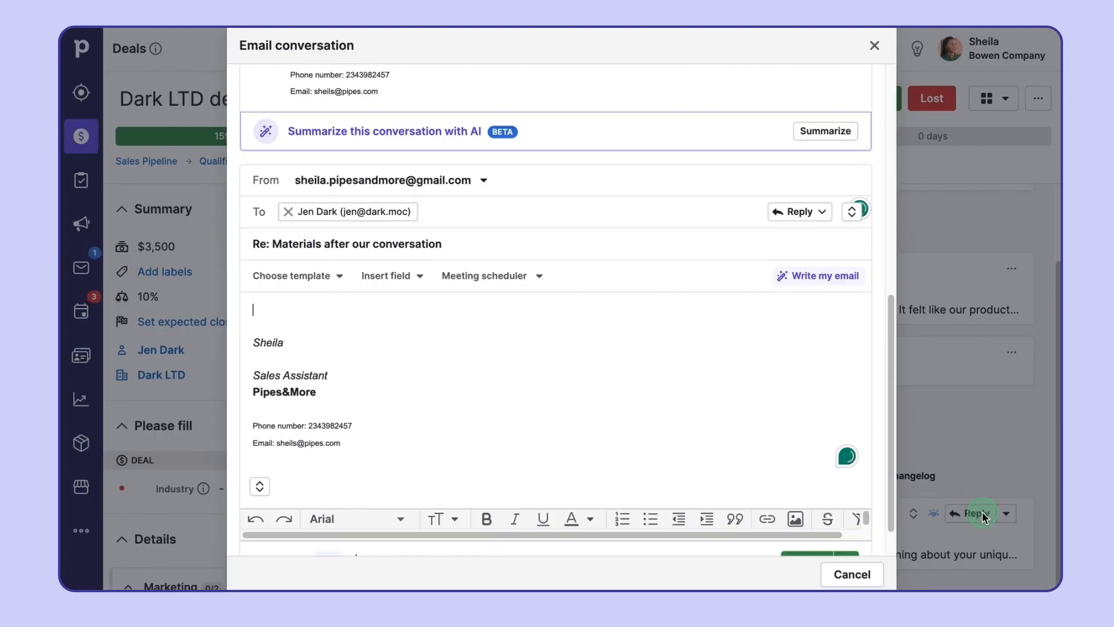
{"action": "scroll", "scroll_direction": "up", "scroll_amount": 3}
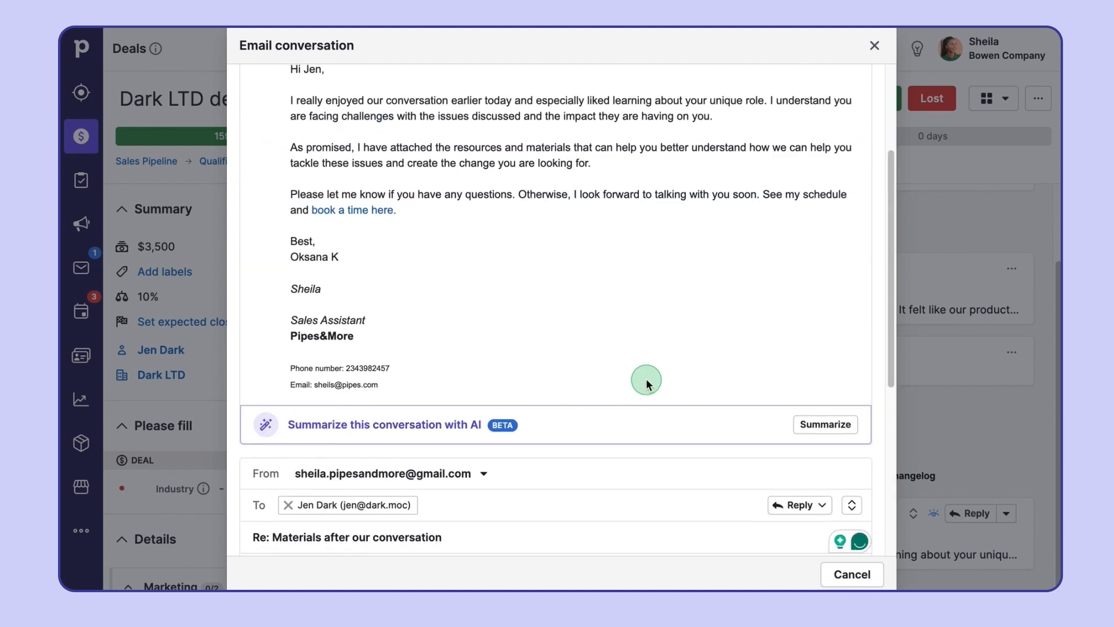
{"action": "mouse_move", "coordinate": [652, 437]}
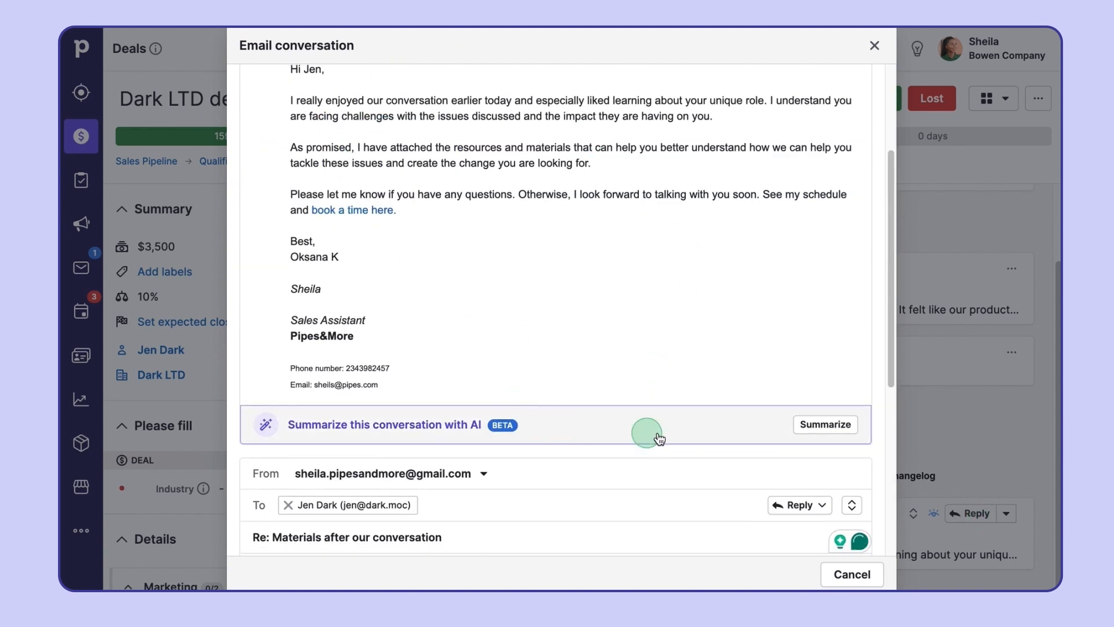
{"action": "left_click", "coordinate": [826, 424]}
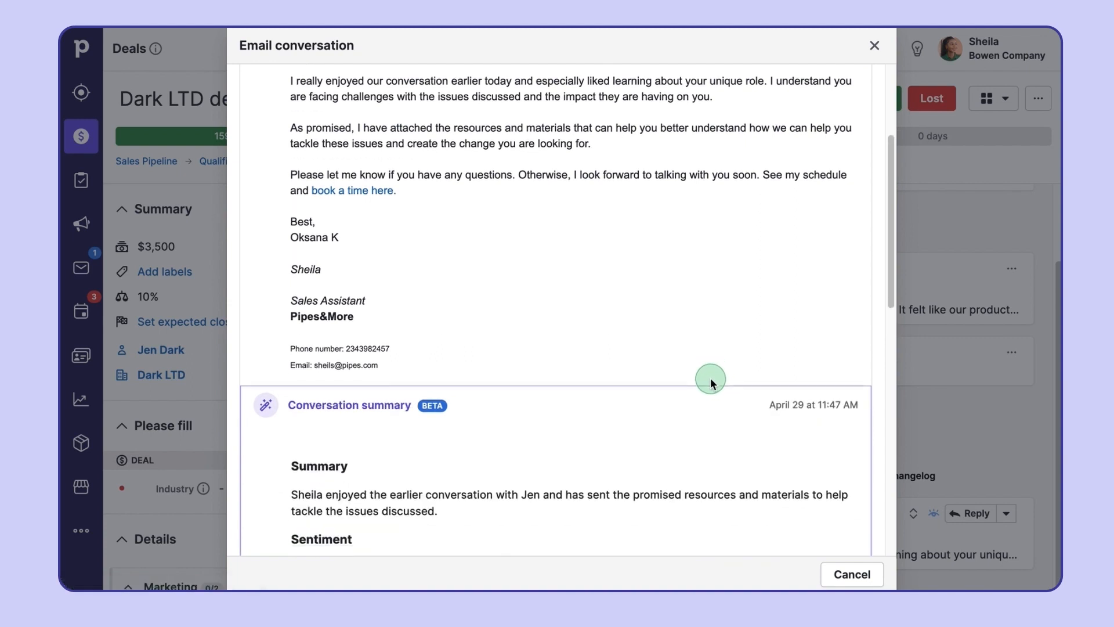
{"action": "scroll", "scroll_direction": "down", "scroll_amount": 3}
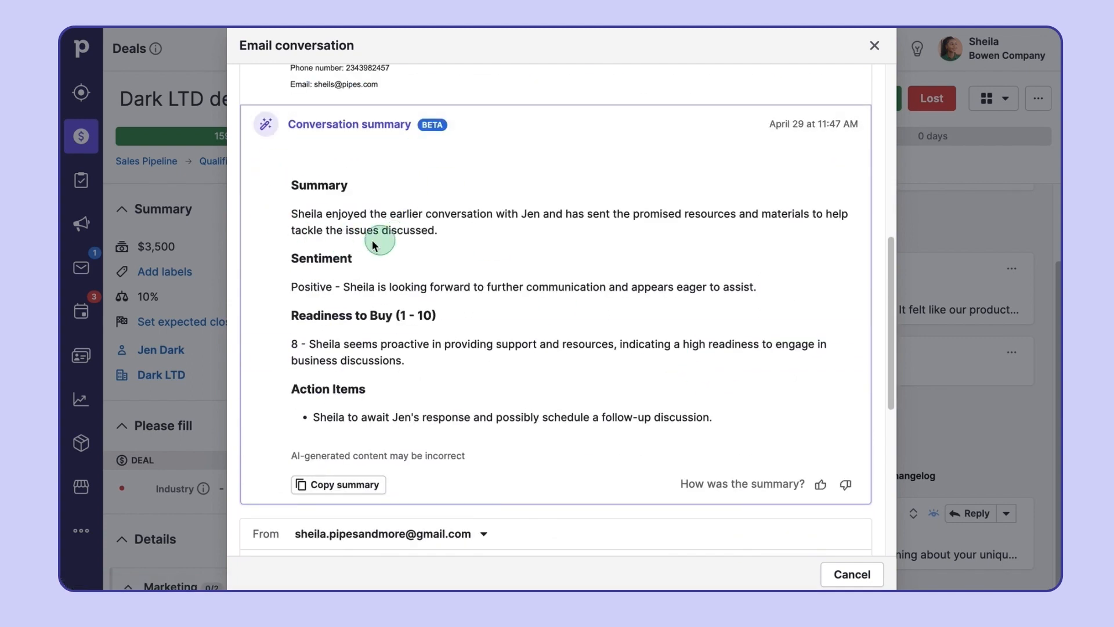
{"action": "mouse_move", "coordinate": [288, 346]}
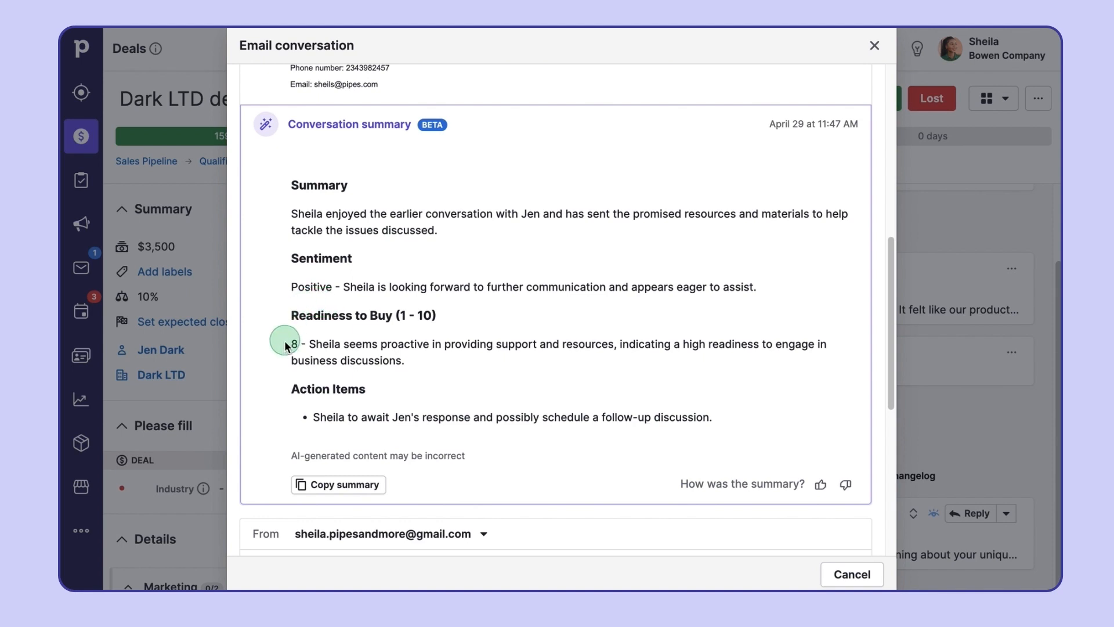
{"action": "mouse_move", "coordinate": [357, 442]}
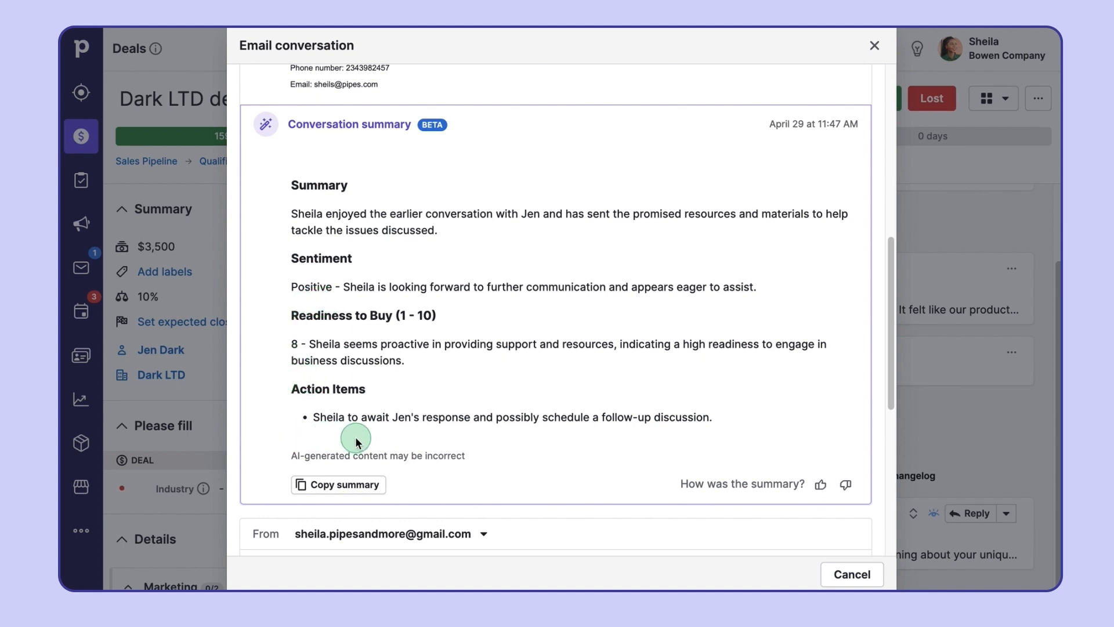
{"action": "mouse_move", "coordinate": [822, 487]}
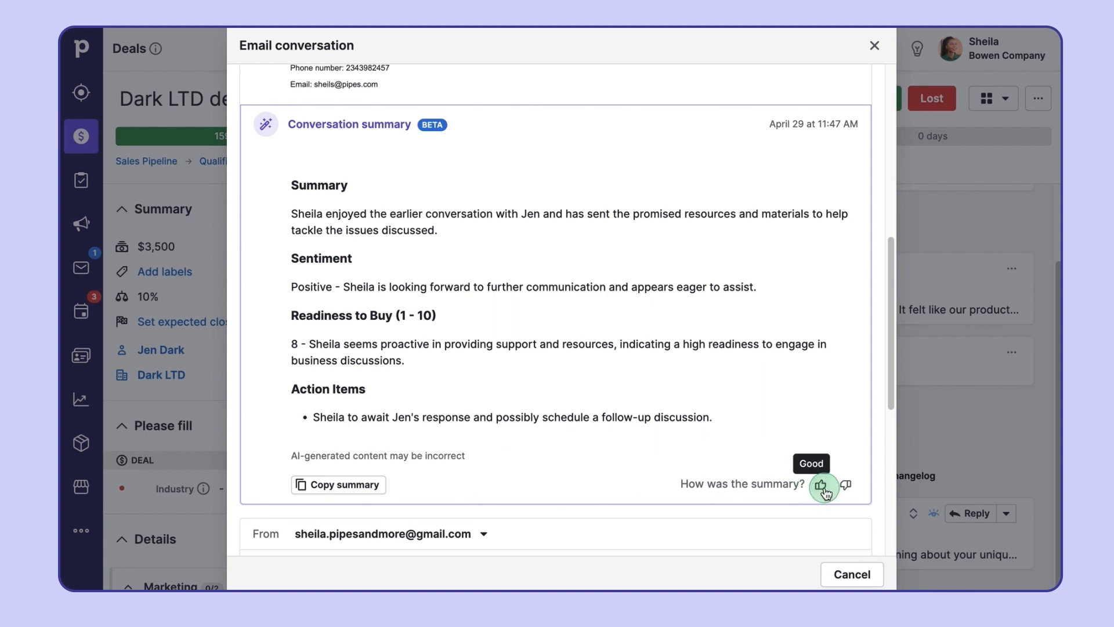
{"action": "left_click", "coordinate": [823, 488]}
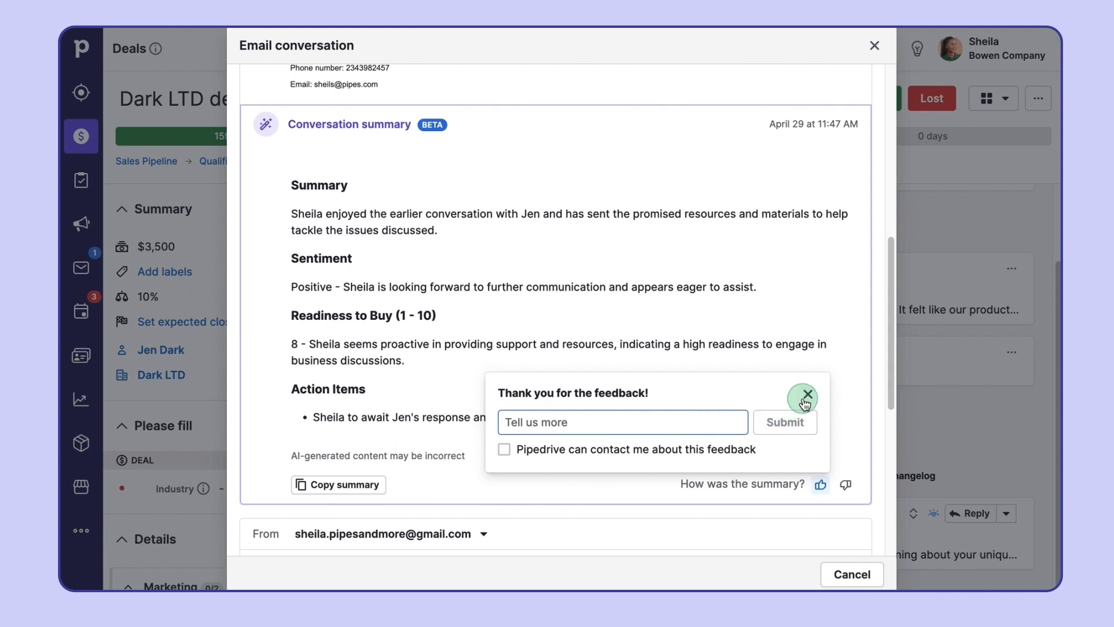
{"action": "left_click", "coordinate": [803, 395]}
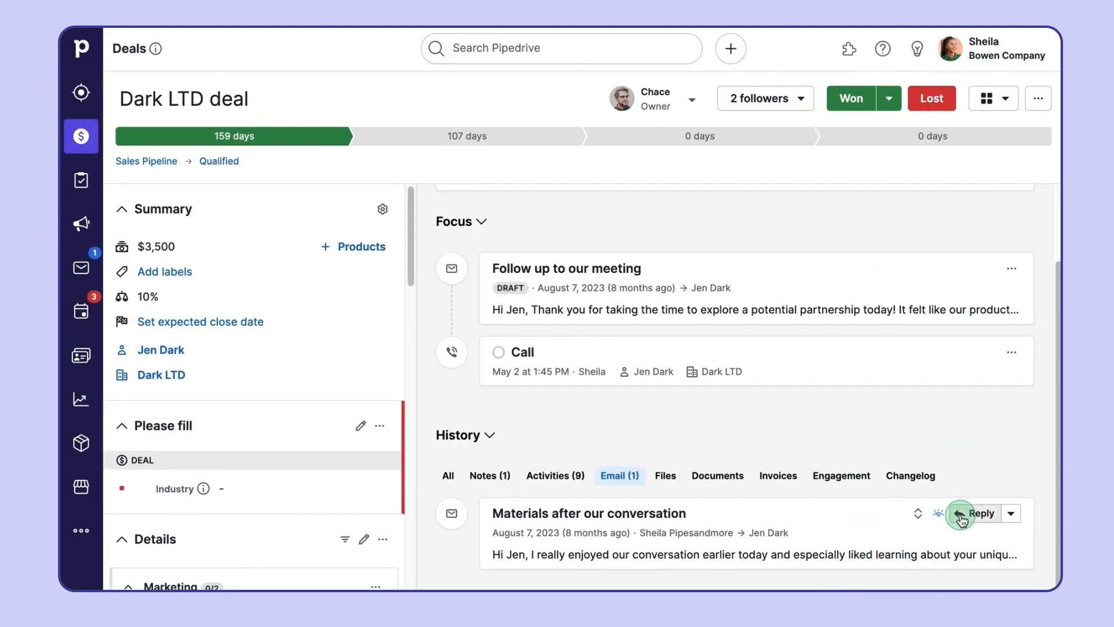
{"action": "left_click", "coordinate": [981, 513]}
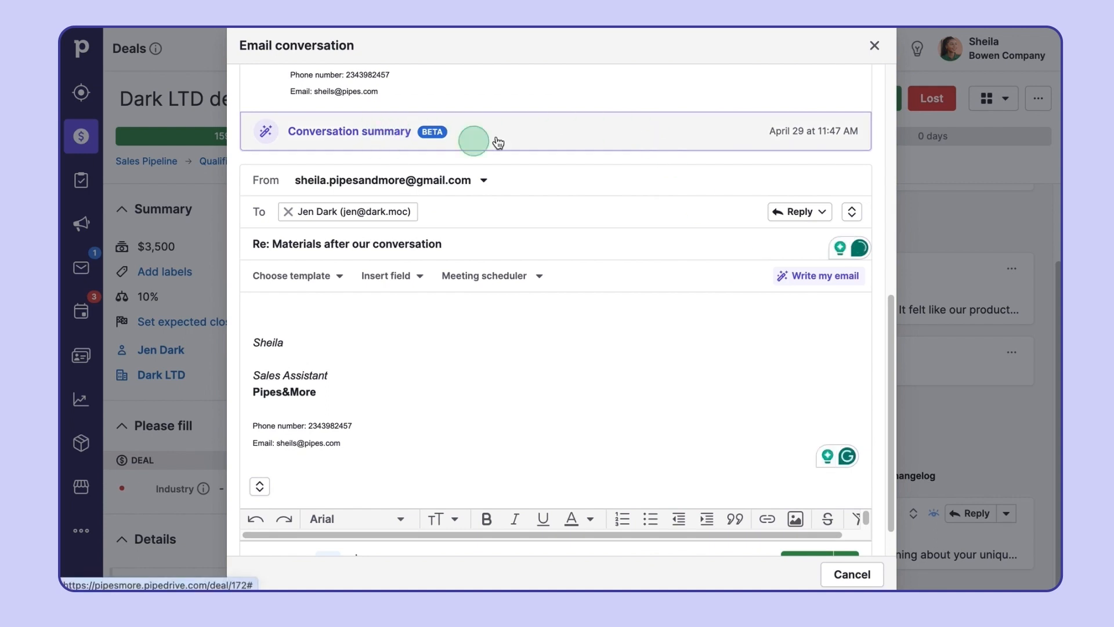
{"action": "left_click", "coordinate": [349, 130]}
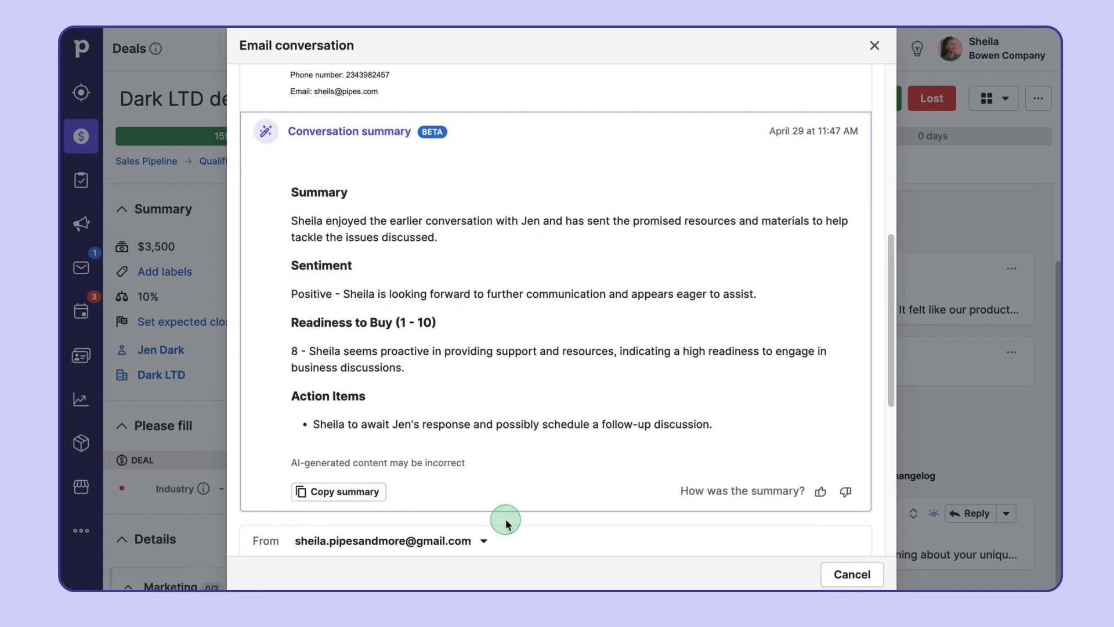
{"action": "mouse_move", "coordinate": [856, 77]}
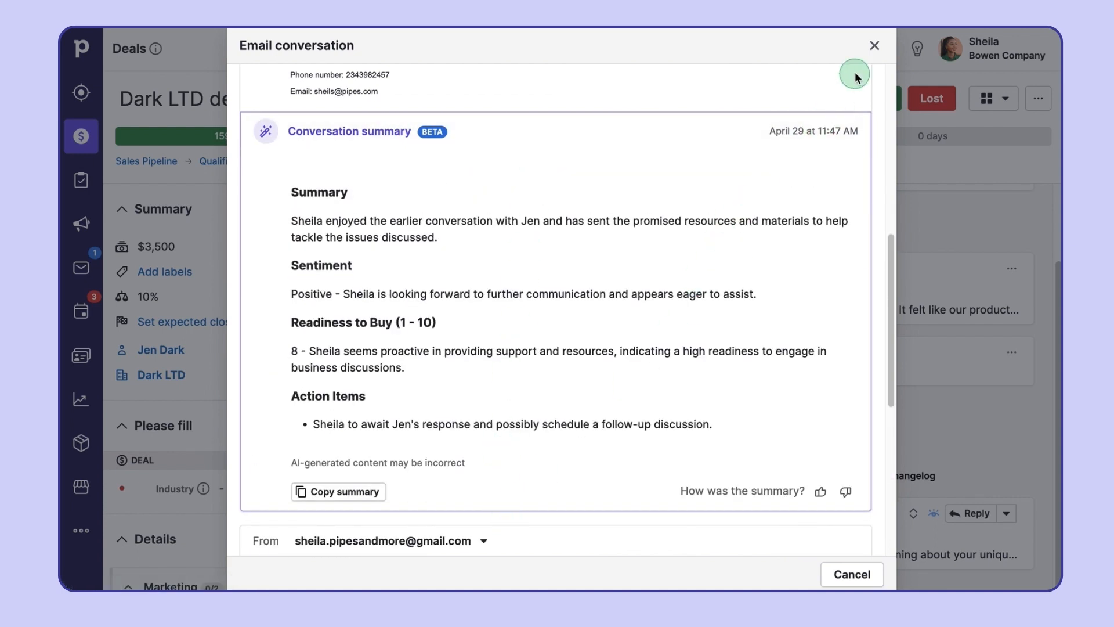
{"action": "left_click", "coordinate": [875, 46]}
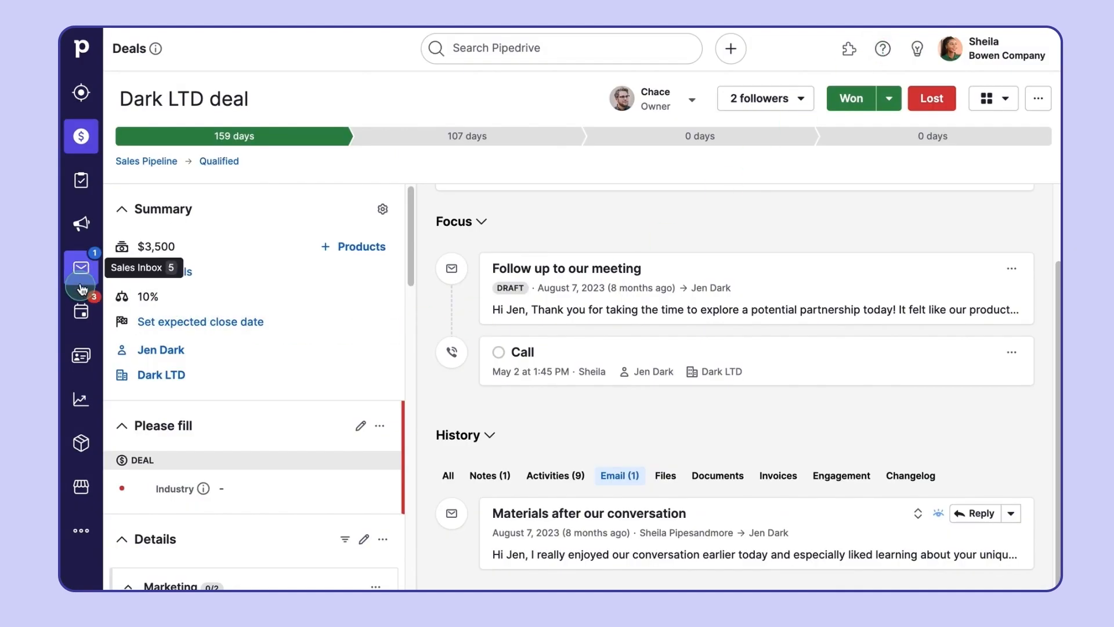
{"action": "left_click", "coordinate": [80, 269]}
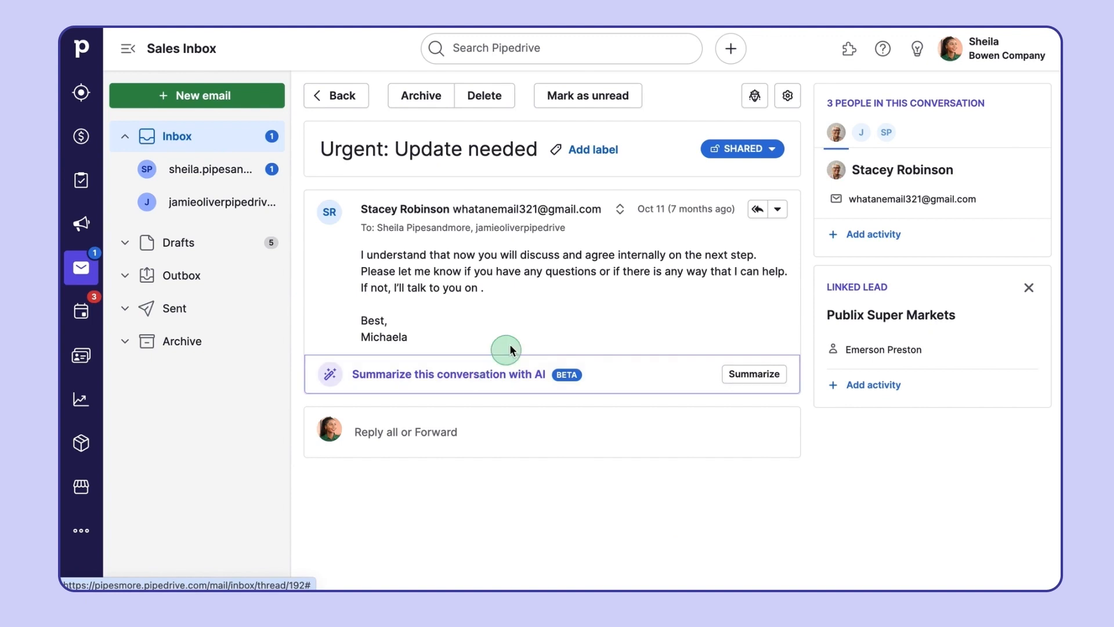
{"action": "mouse_move", "coordinate": [702, 395]}
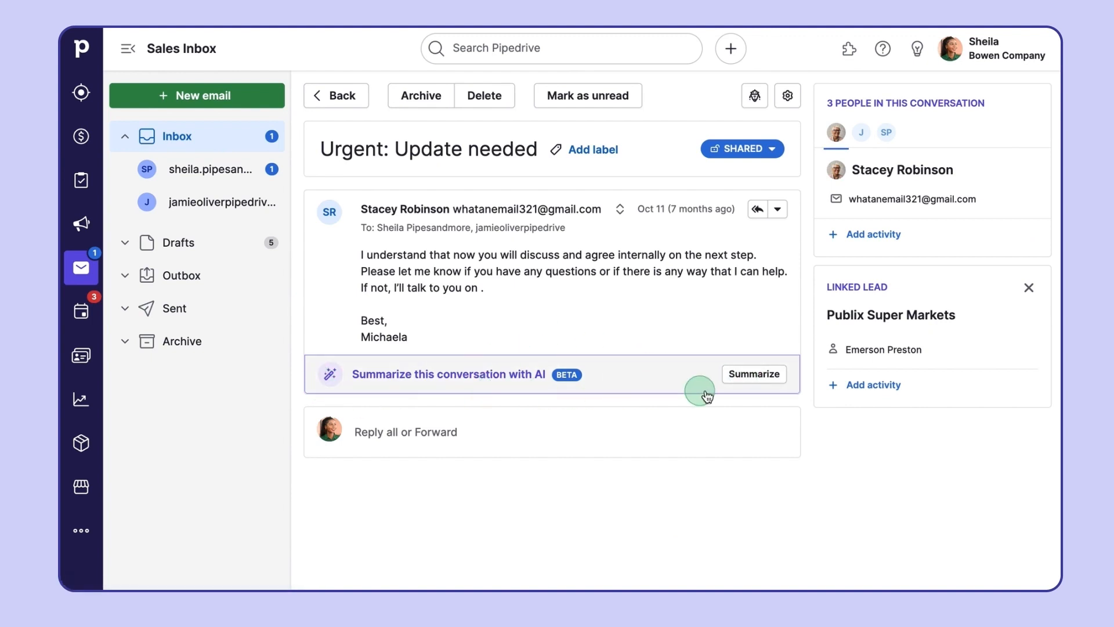
{"action": "left_click", "coordinate": [753, 373]}
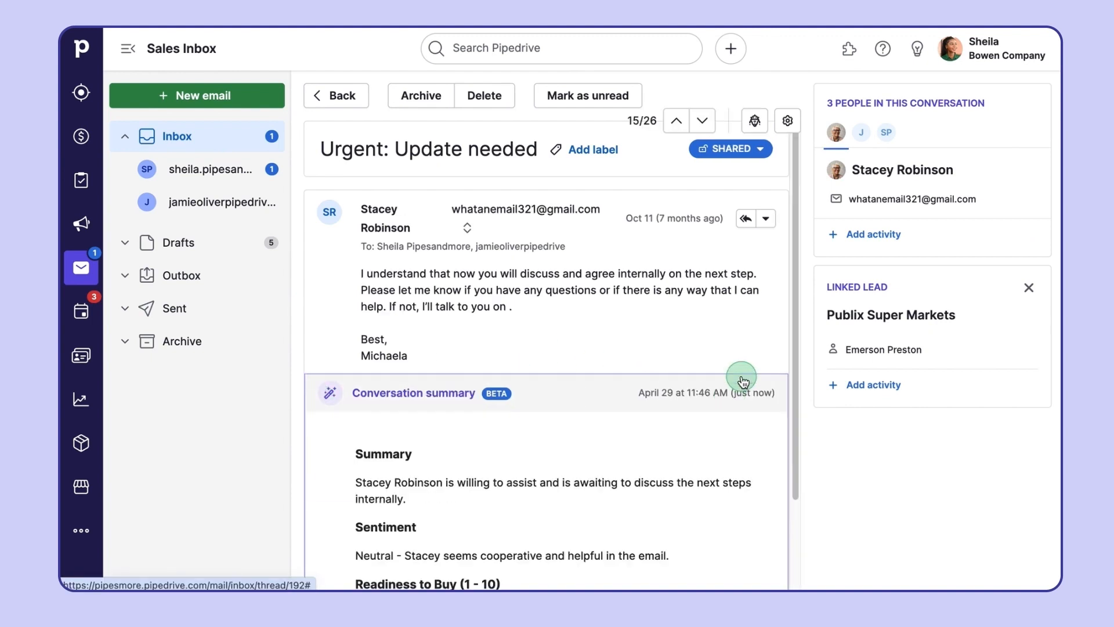
{"action": "scroll", "scroll_direction": "down", "scroll_amount": 3}
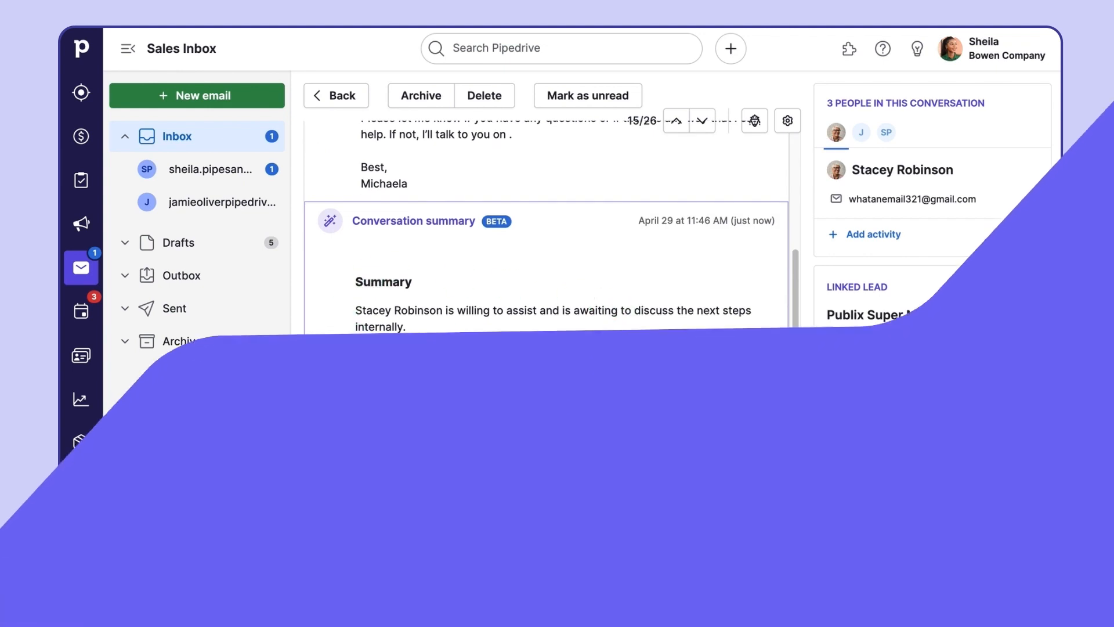
{"action": "left_click", "coordinate": [80, 136]}
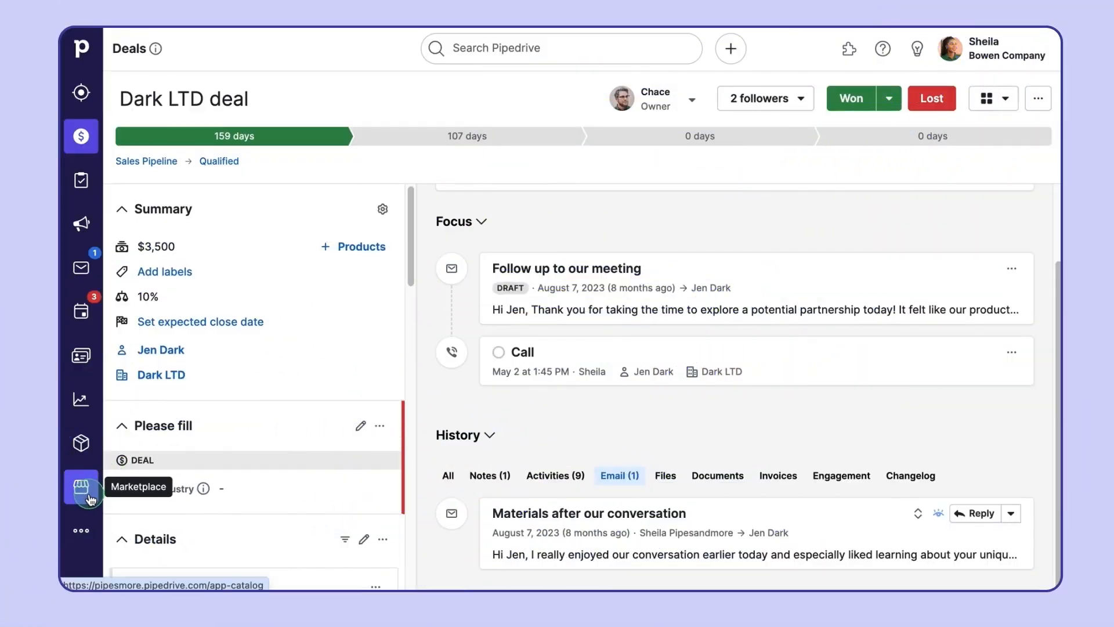
Get Marketplace AI matches for 'Capturing leads that match my customer profile' — Leady, LeadFuze, Sellscope, Sherlock
{"action": "left_click", "coordinate": [82, 487]}
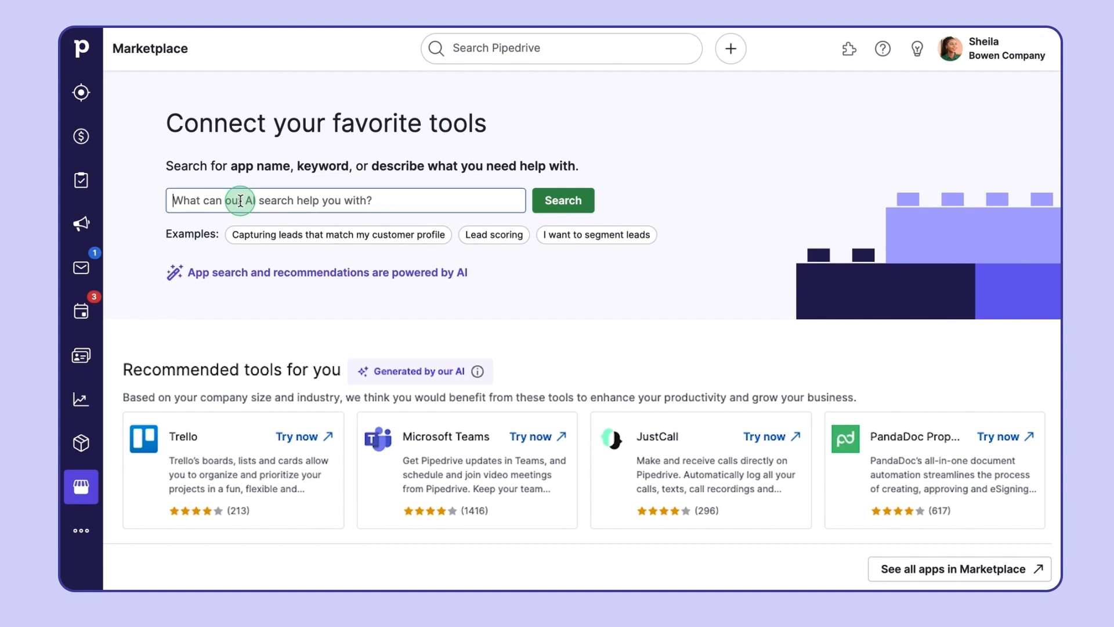
{"action": "mouse_move", "coordinate": [437, 213]}
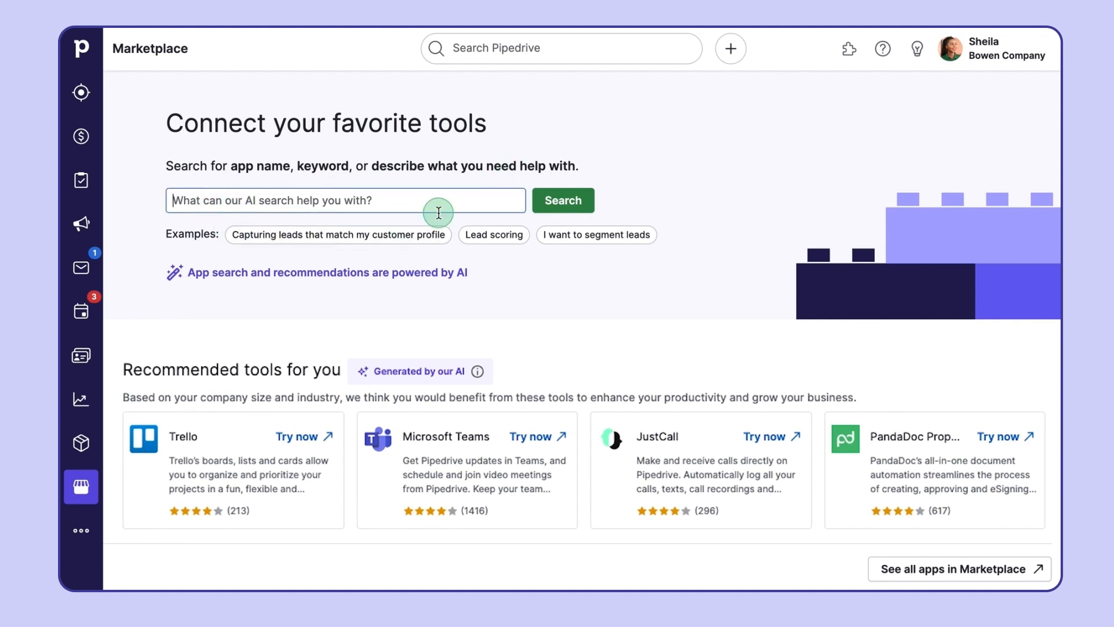
{"action": "mouse_move", "coordinate": [526, 173]}
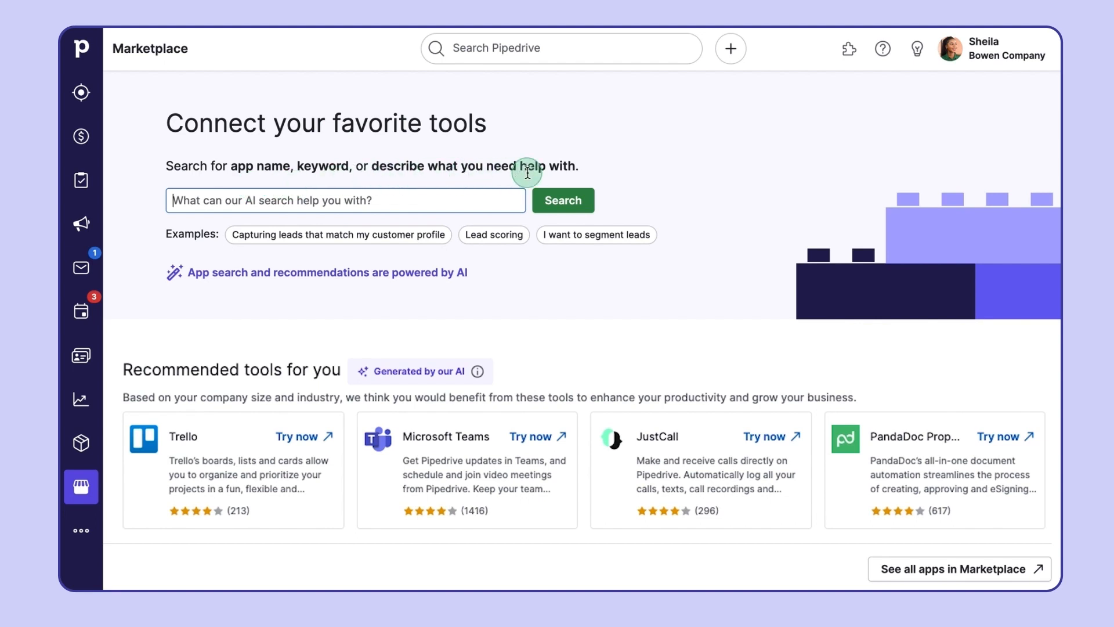
{"action": "mouse_move", "coordinate": [610, 251]}
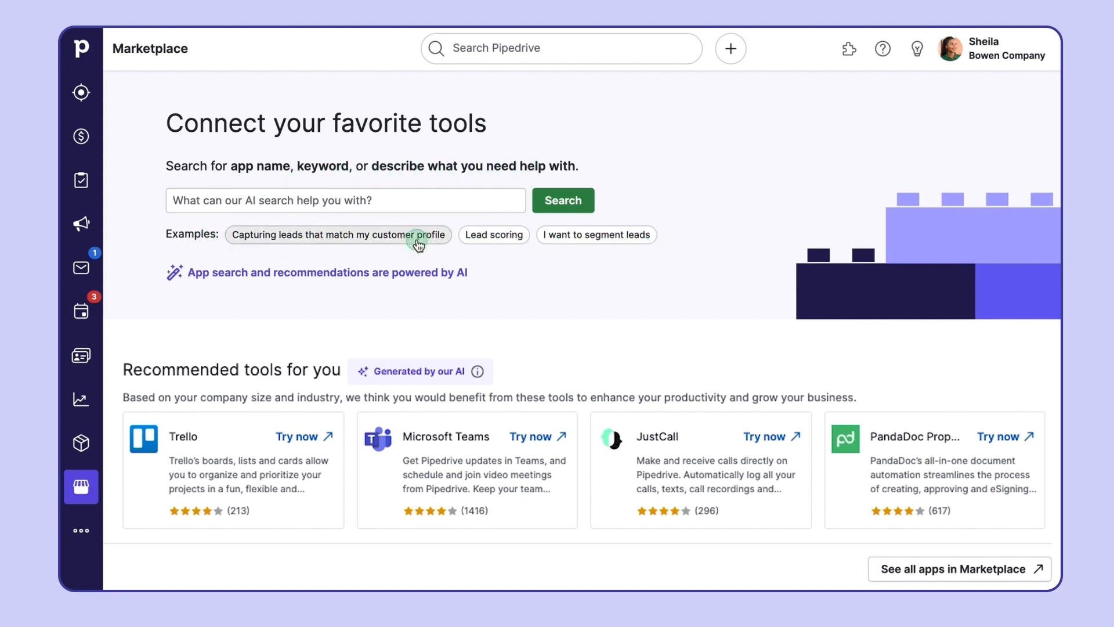
{"action": "left_click", "coordinate": [336, 234]}
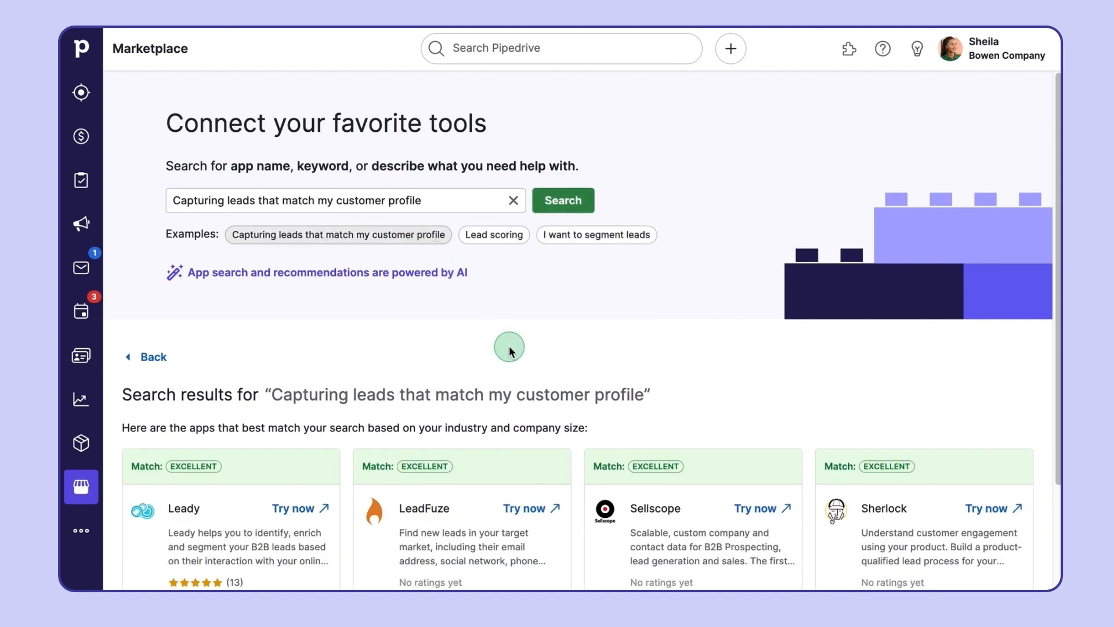
{"action": "scroll", "scroll_direction": "down", "scroll_amount": 3}
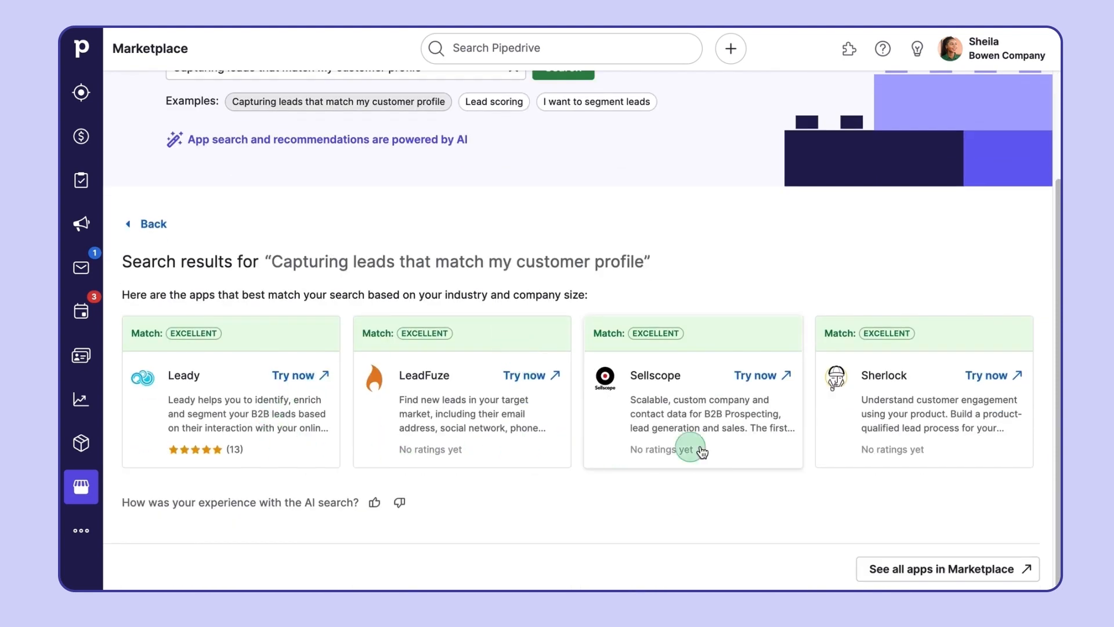
{"action": "mouse_move", "coordinate": [307, 404]}
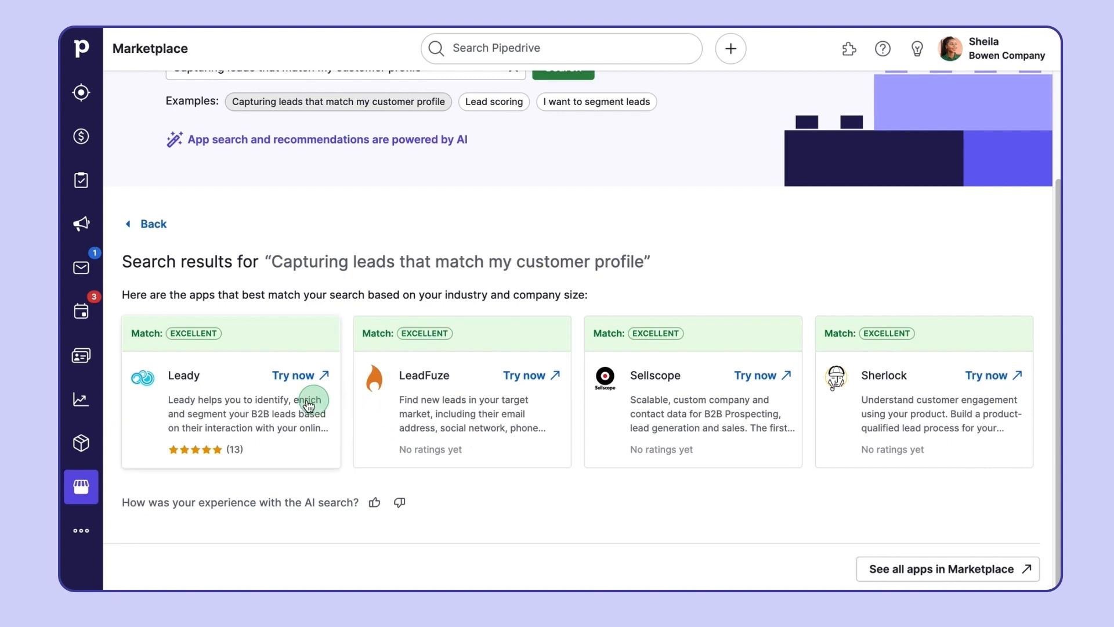
{"action": "scroll", "scroll_direction": "up", "scroll_amount": 3}
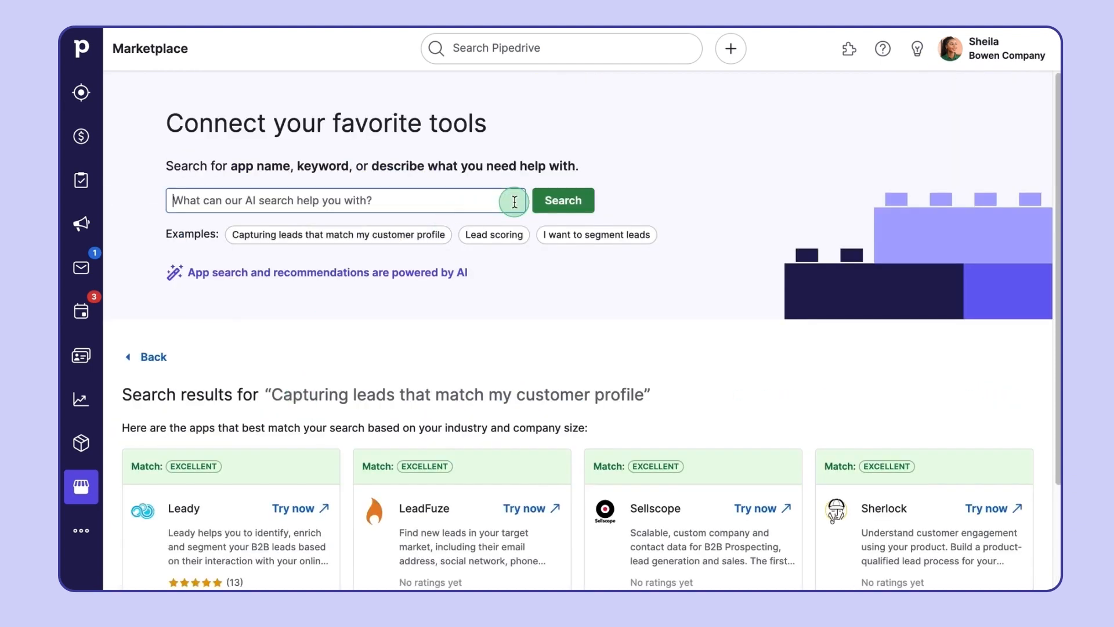
Search the Marketplace AI for 'I want to resolve customer issues' and review matches like SupportBee and JivoChat
{"action": "type", "text": "I want t"}
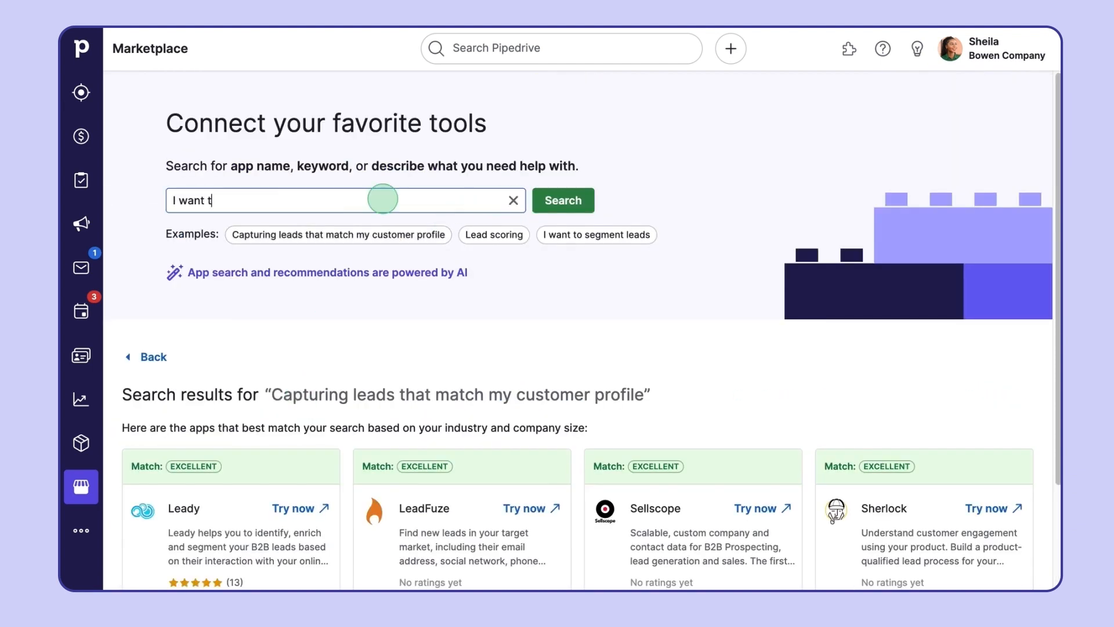
{"action": "type", "text": "o resolve customer i"}
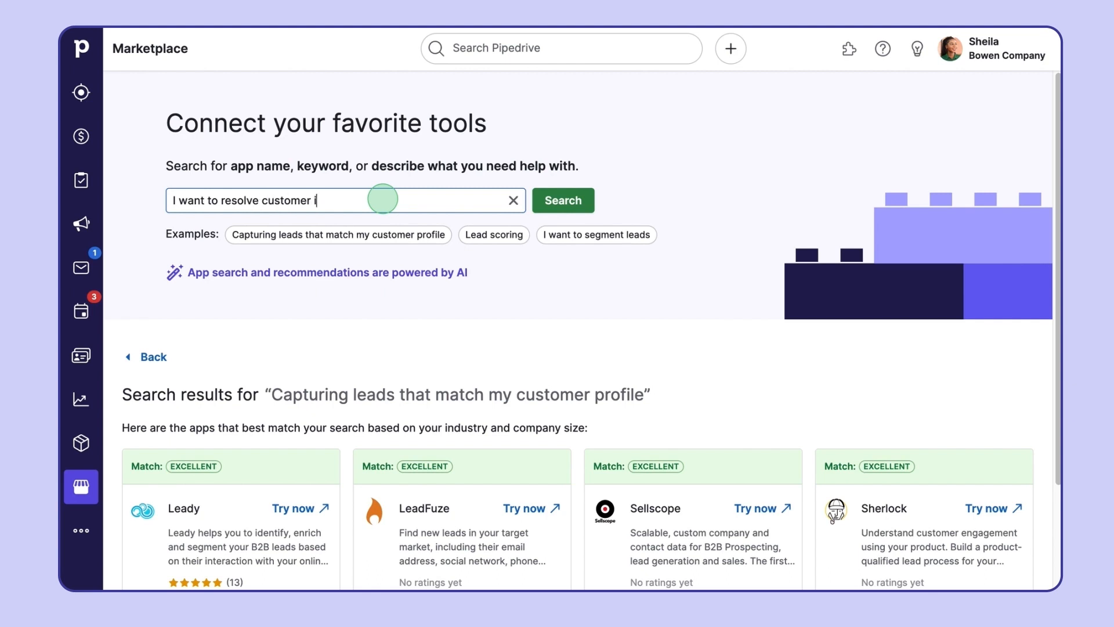
{"action": "left_click", "coordinate": [562, 200]}
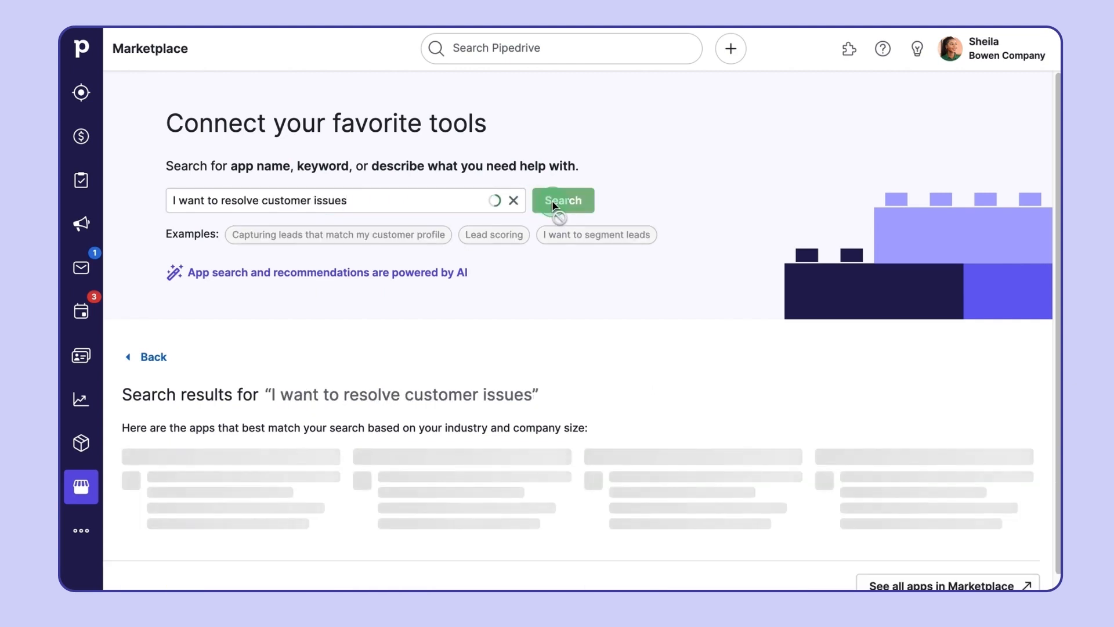
{"action": "scroll", "scroll_direction": "down", "scroll_amount": 3}
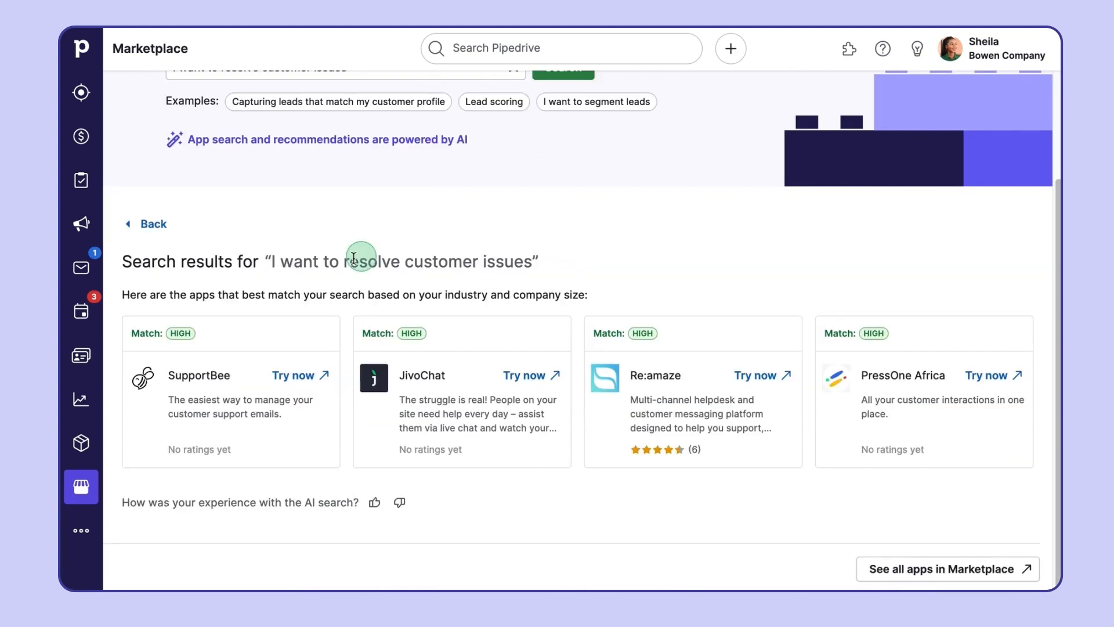
{"action": "mouse_move", "coordinate": [920, 442]}
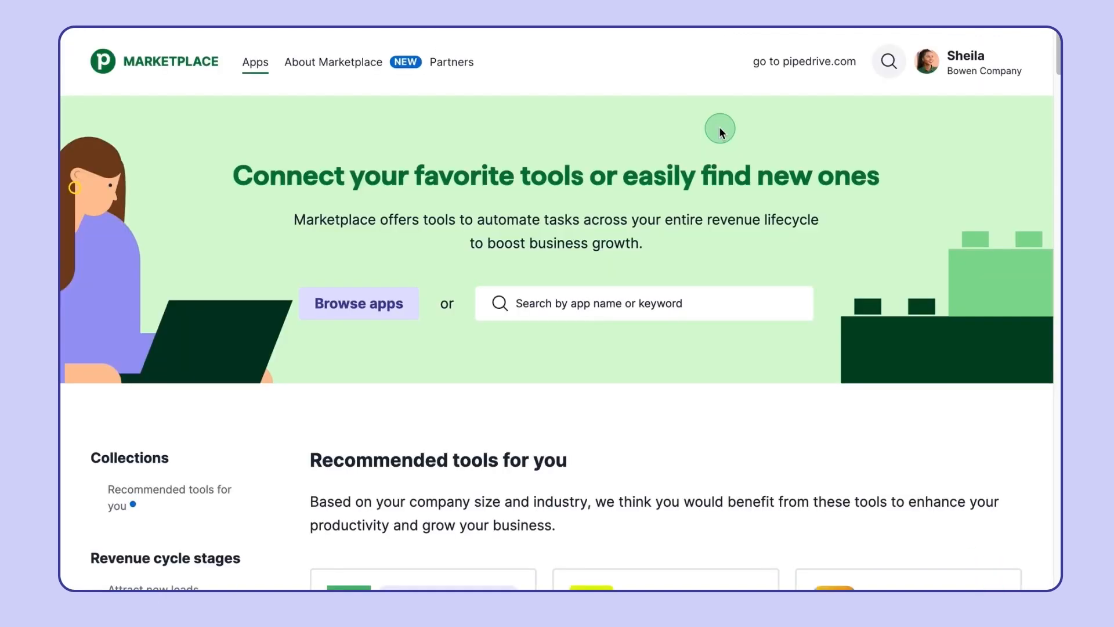
{"action": "scroll", "scroll_direction": "down", "scroll_amount": 3}
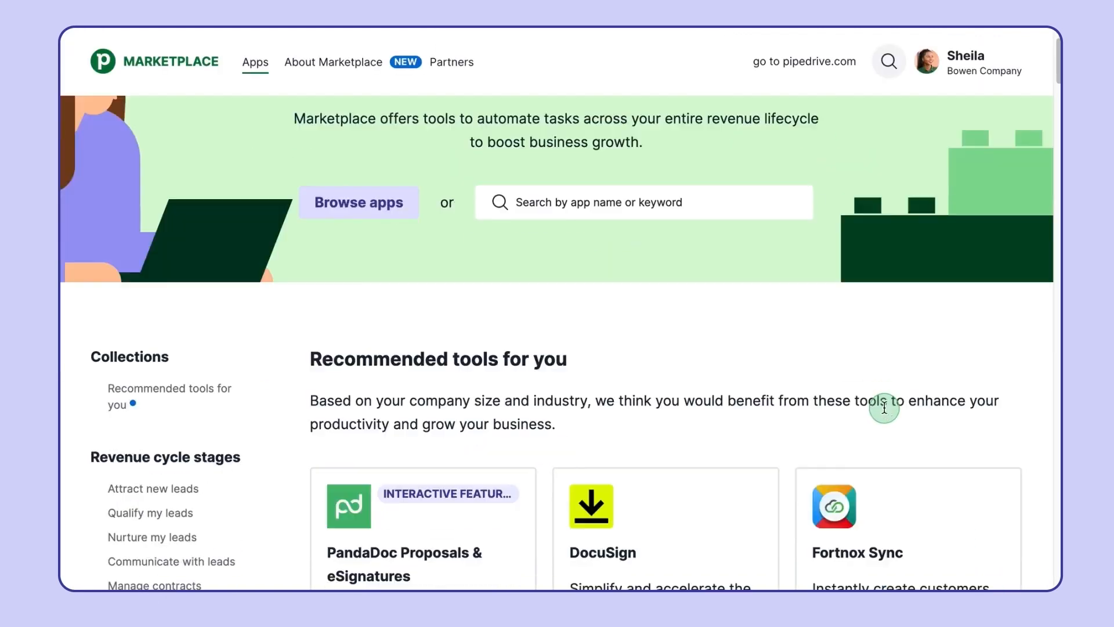
{"action": "scroll", "scroll_direction": "down", "scroll_amount": 3}
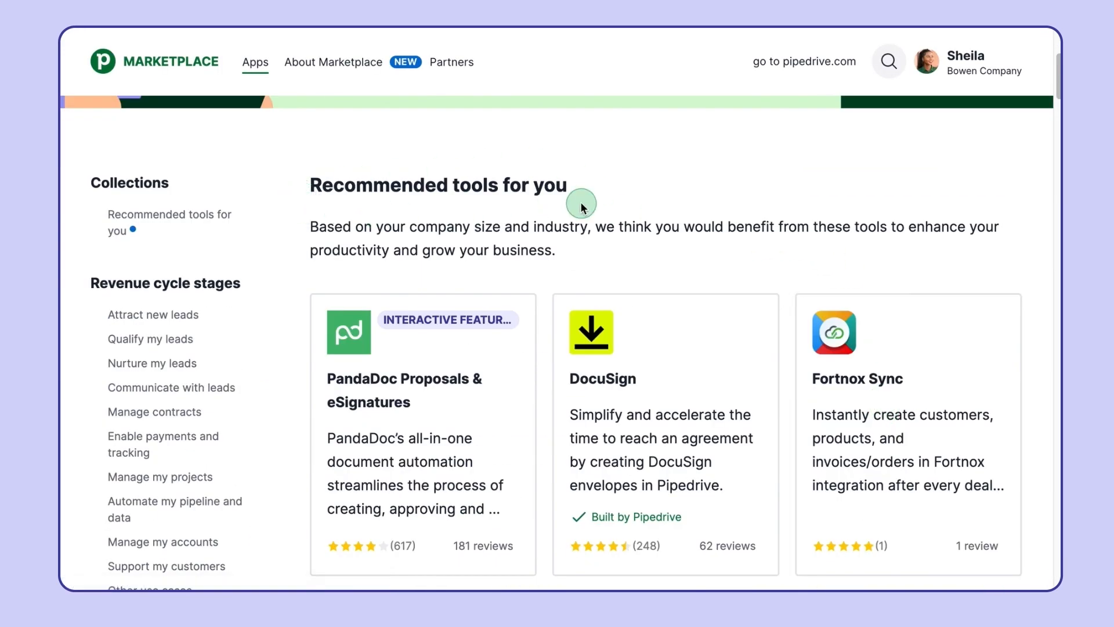
{"action": "mouse_move", "coordinate": [709, 243]}
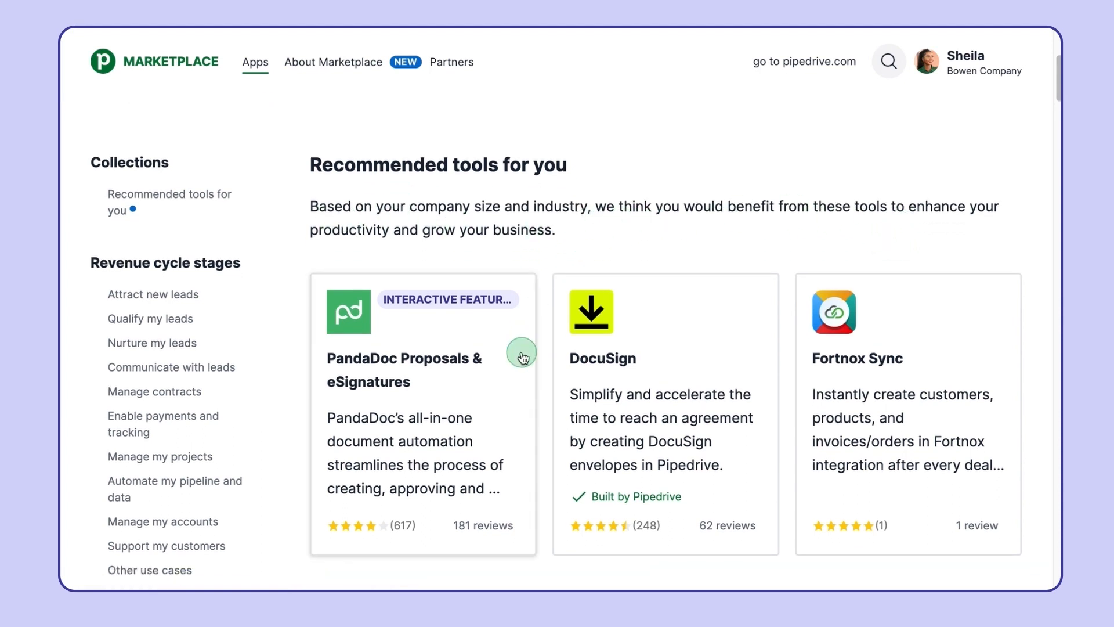
{"action": "mouse_move", "coordinate": [669, 456]}
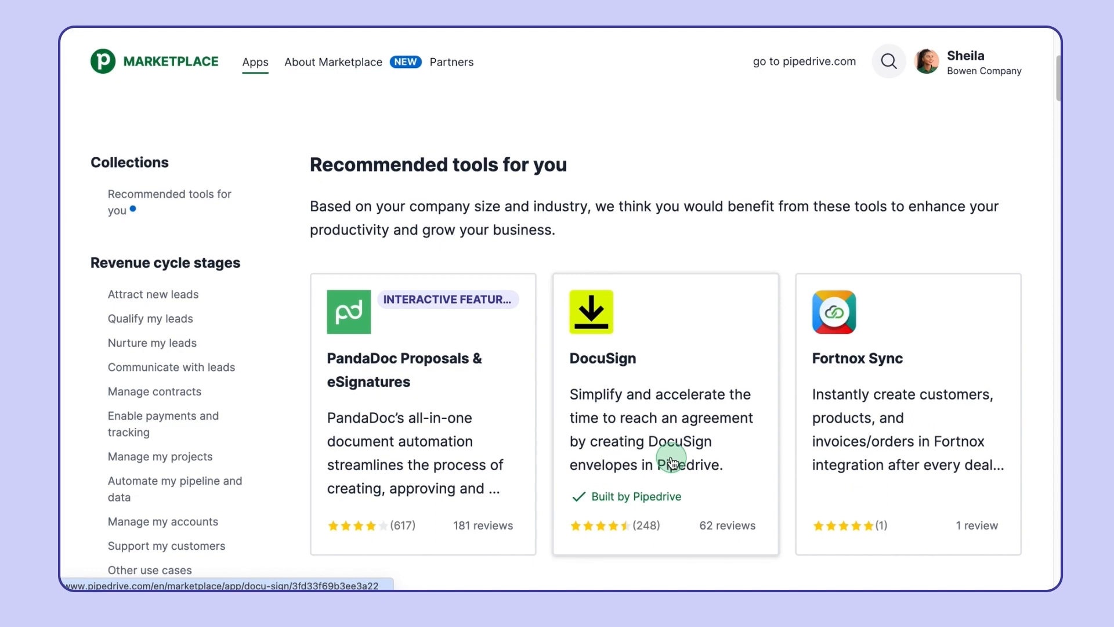
{"action": "mouse_move", "coordinate": [948, 238]}
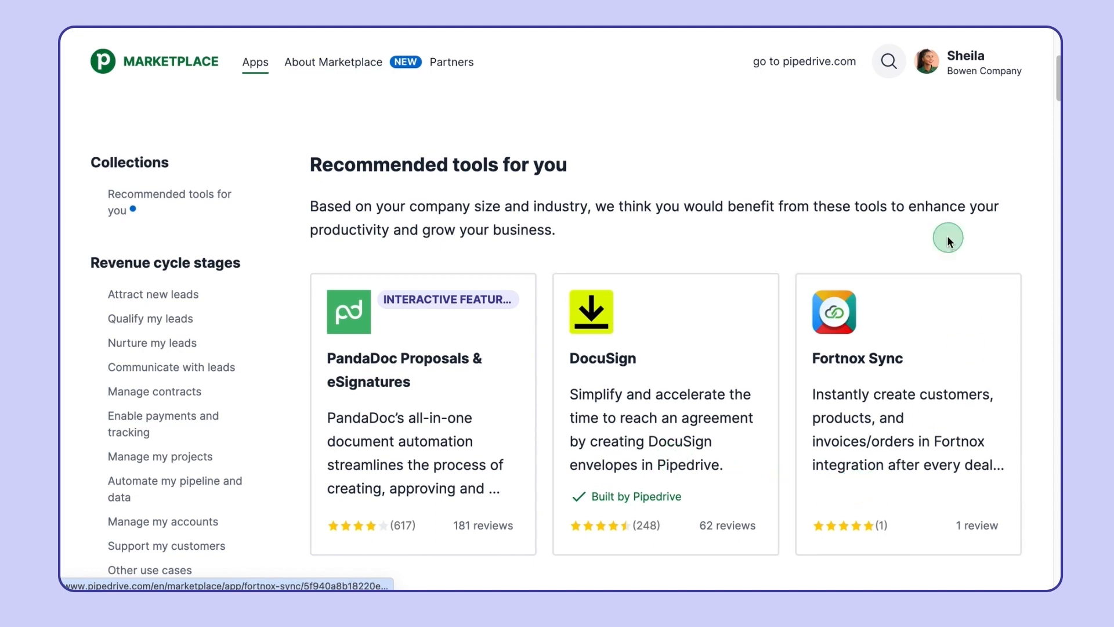